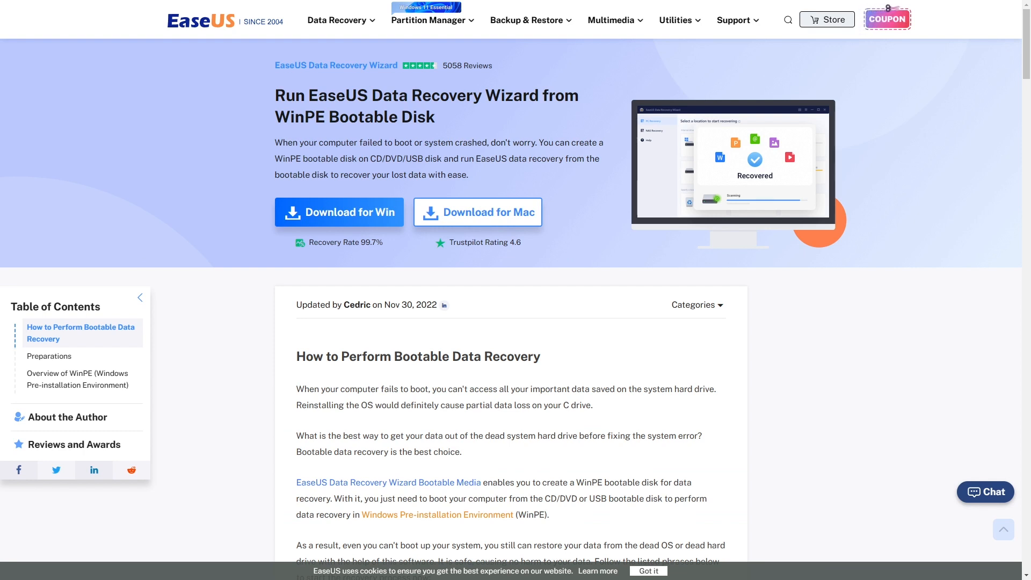
mouse_move(327, 284)
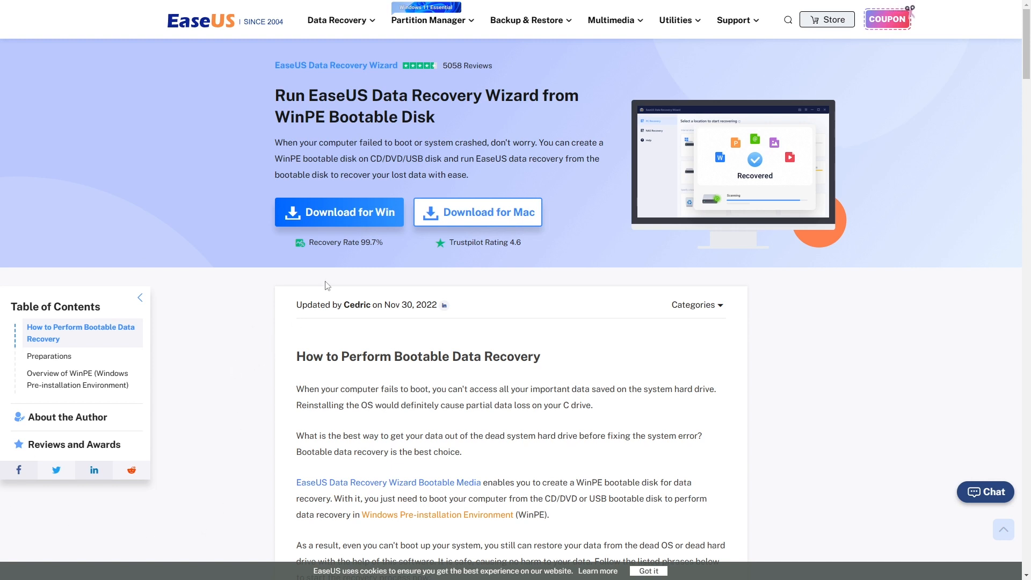
mouse_move(336, 224)
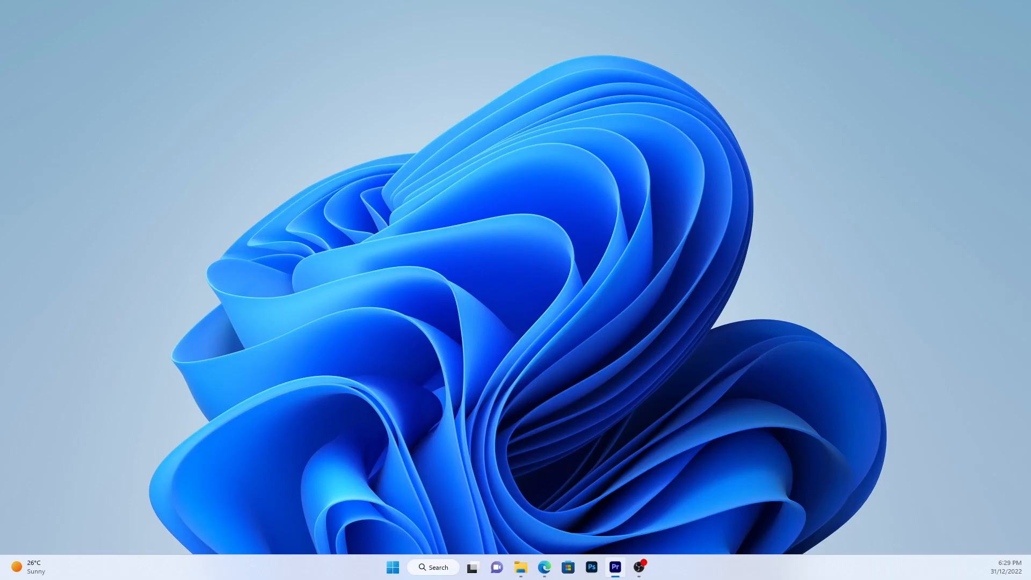
Step: Open File Explorer from the taskbar to check the drives
click(521, 567)
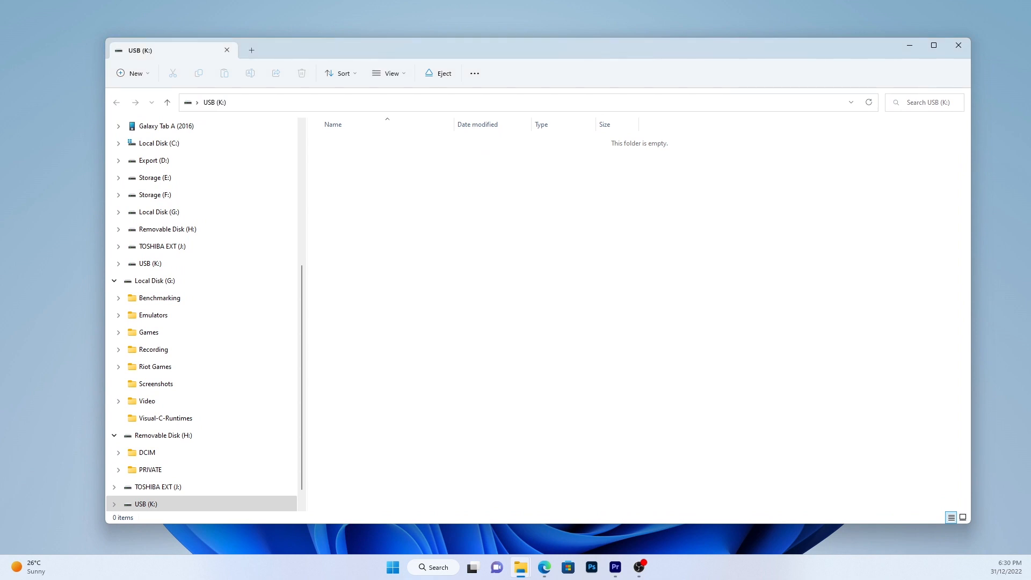
mouse_move(445, 353)
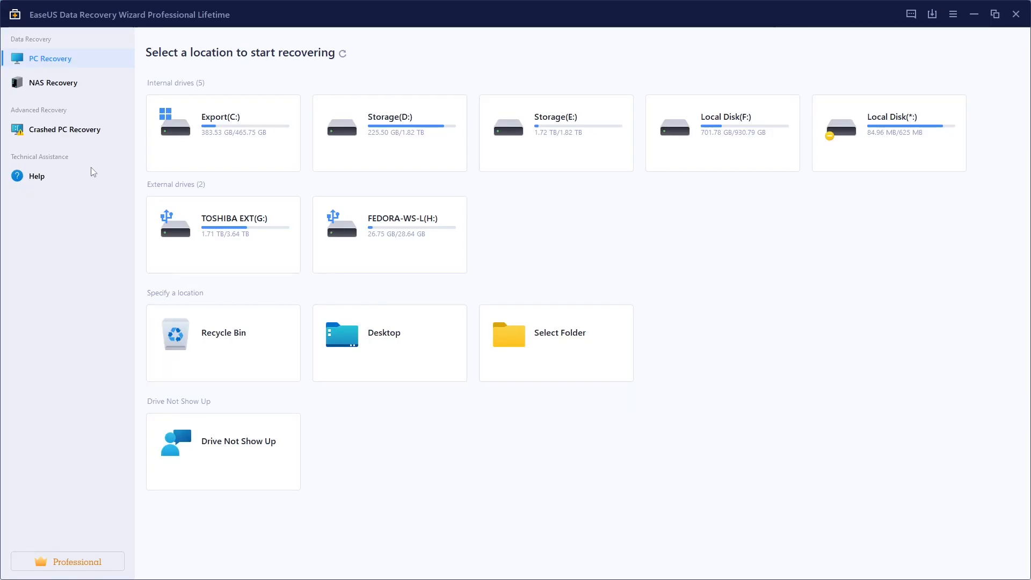
click(64, 129)
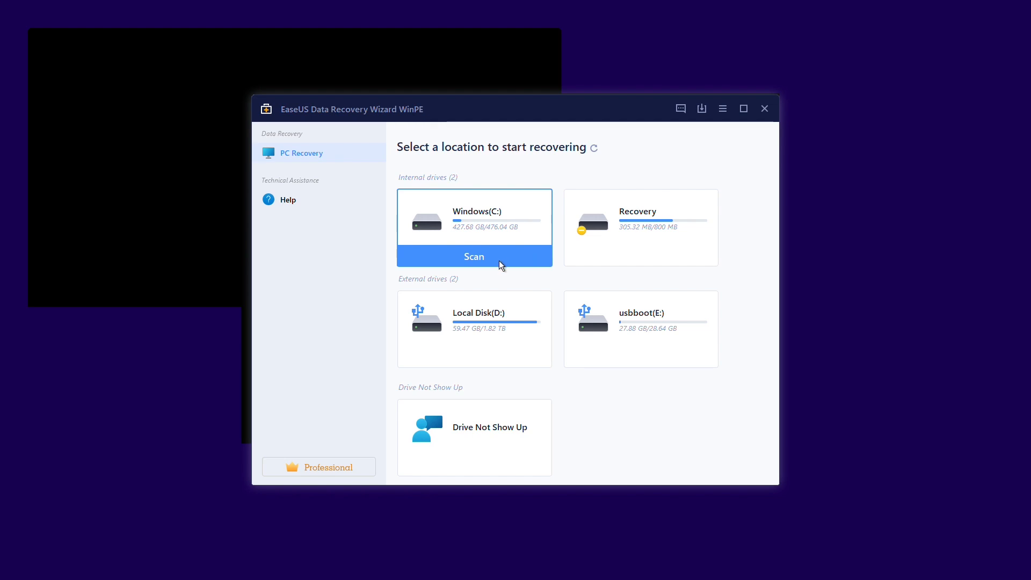
Step: Scan the Windows (C:) drive and choose a save location for a recovered file
click(475, 255)
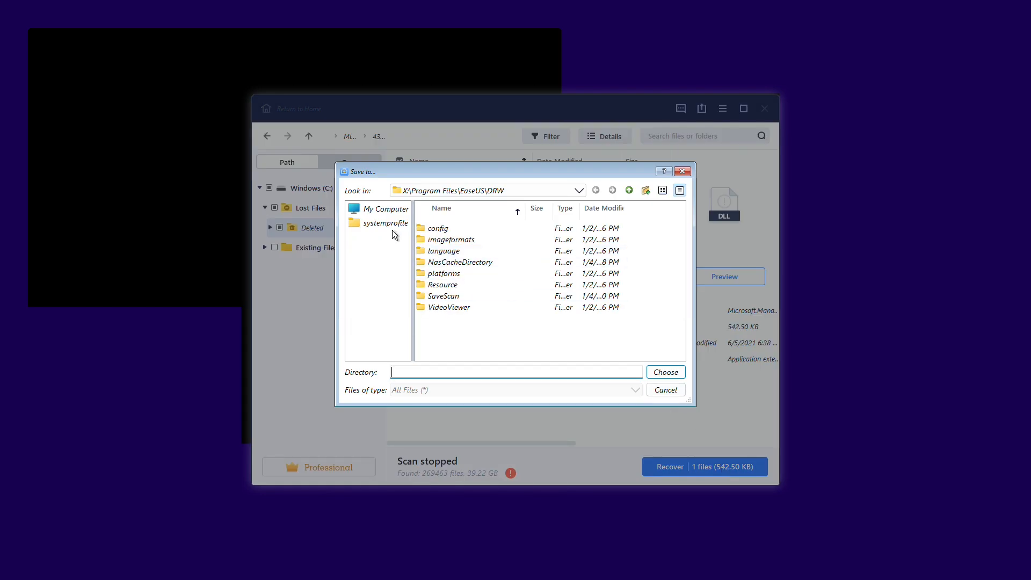
click(385, 208)
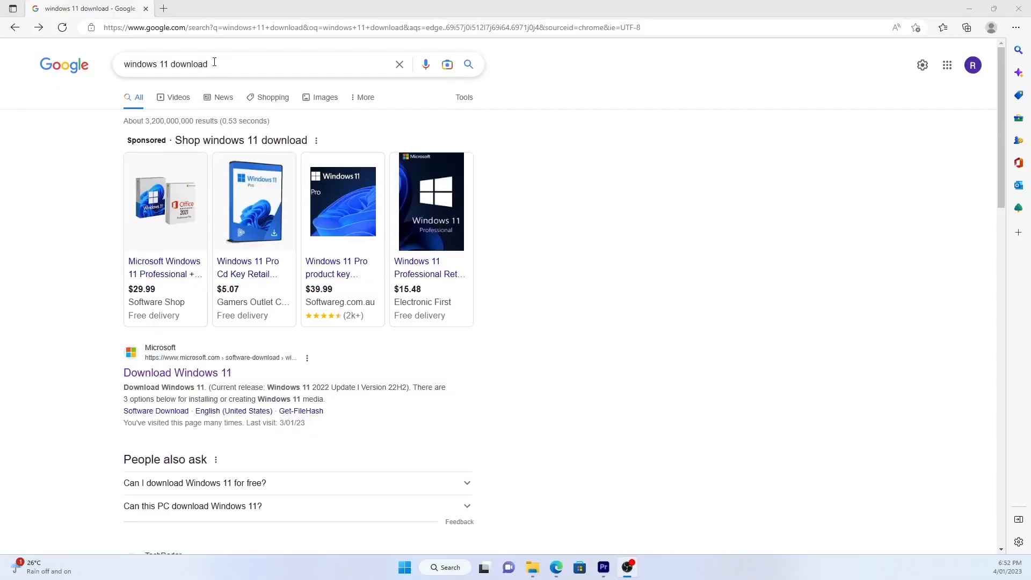
Step: Download the Windows 11 installation media tool and accept the recommended language and edition
click(177, 372)
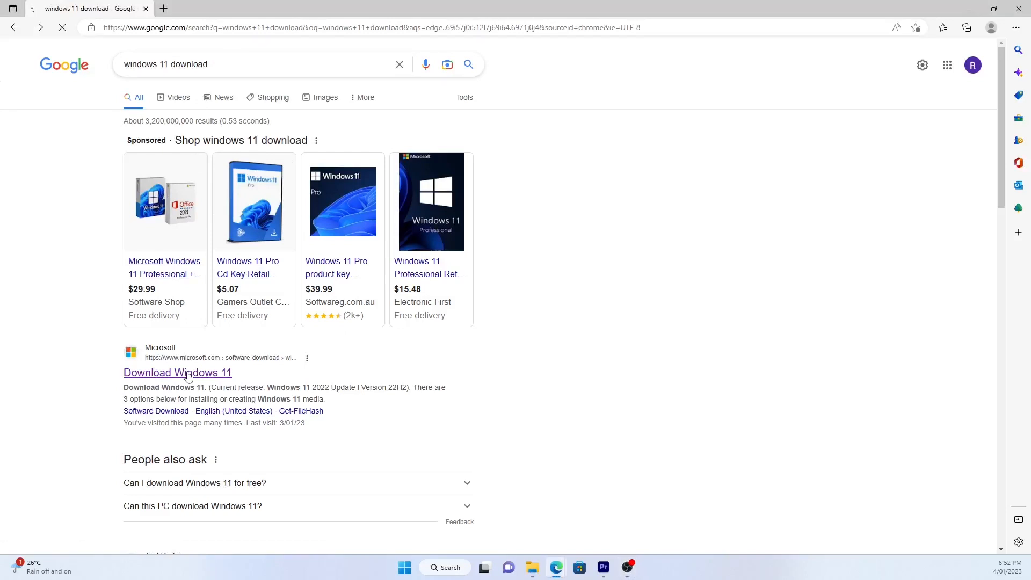
click(177, 373)
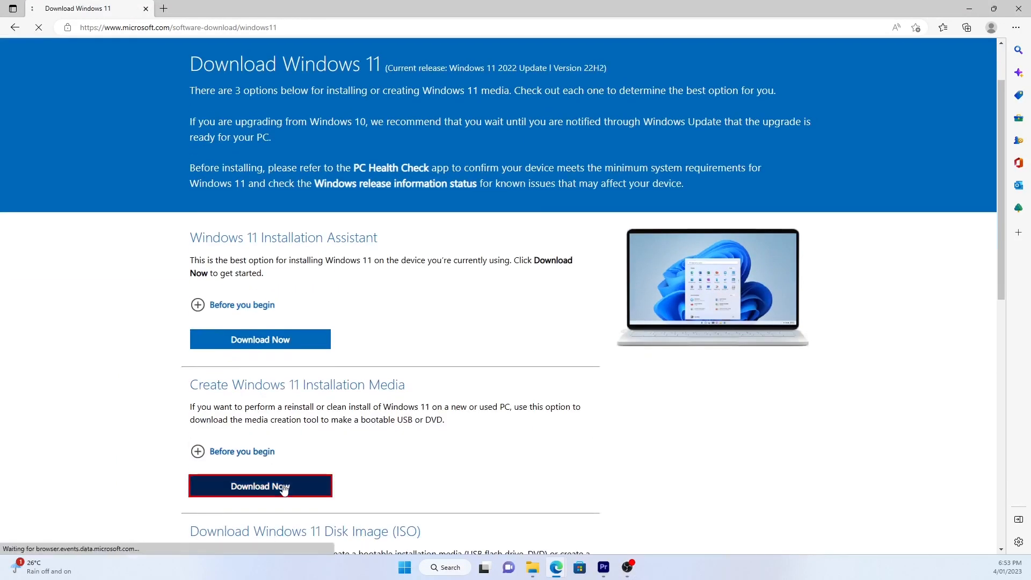
click(260, 486)
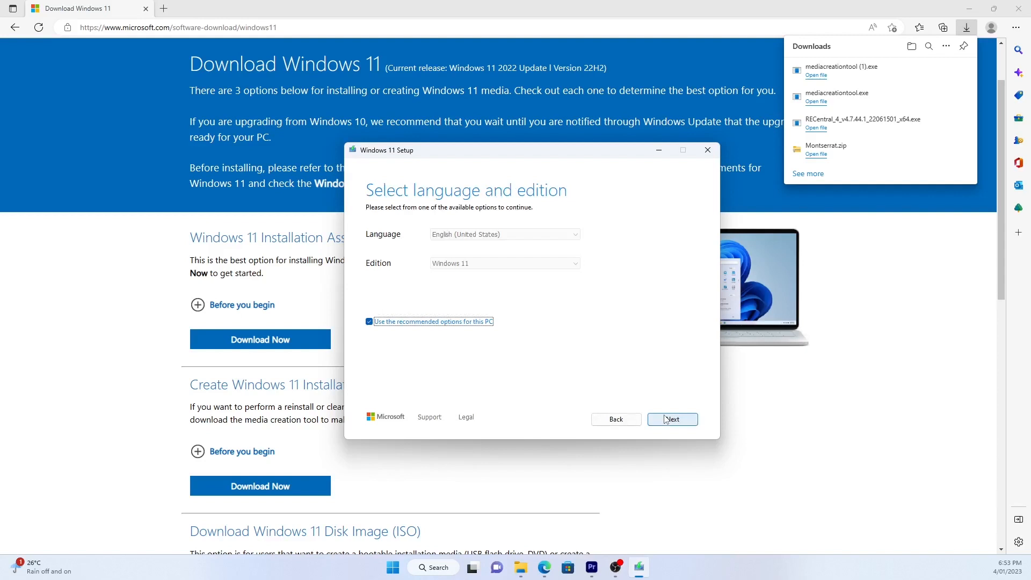
click(672, 418)
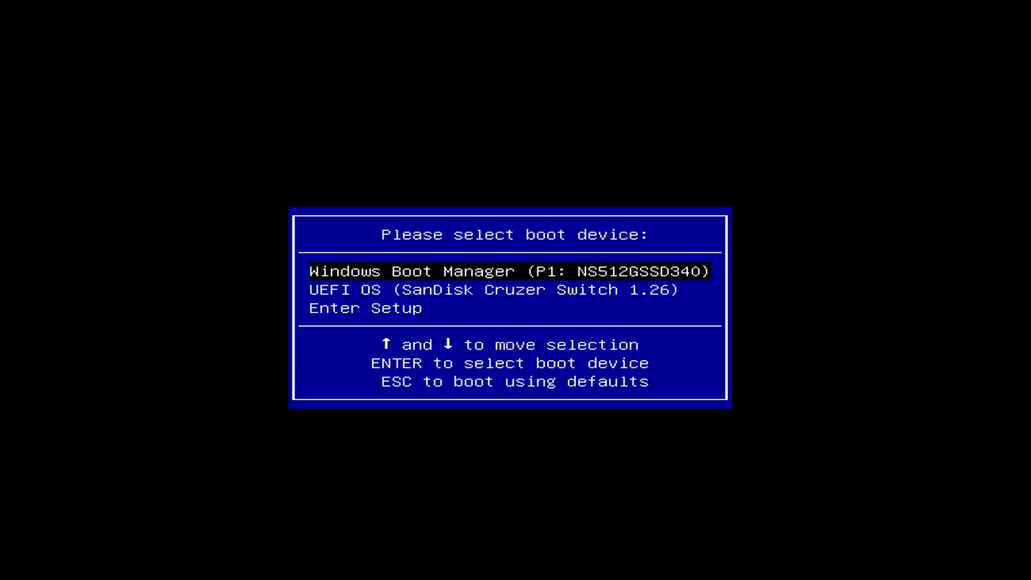
Step: Boot from the UEFI USB entry, choose Repair your computer and reach Troubleshoot's advanced options
key(Down)
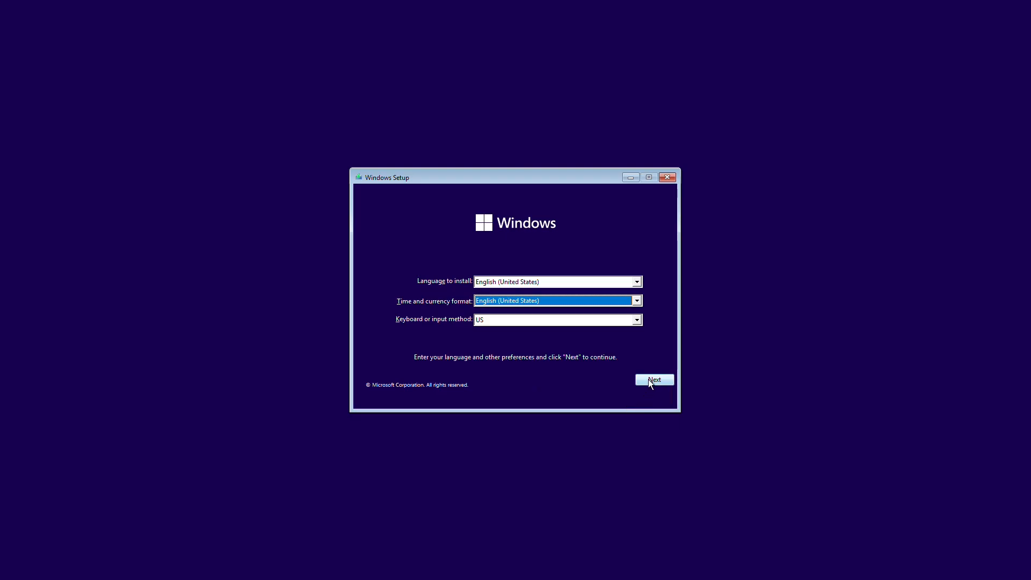
click(654, 380)
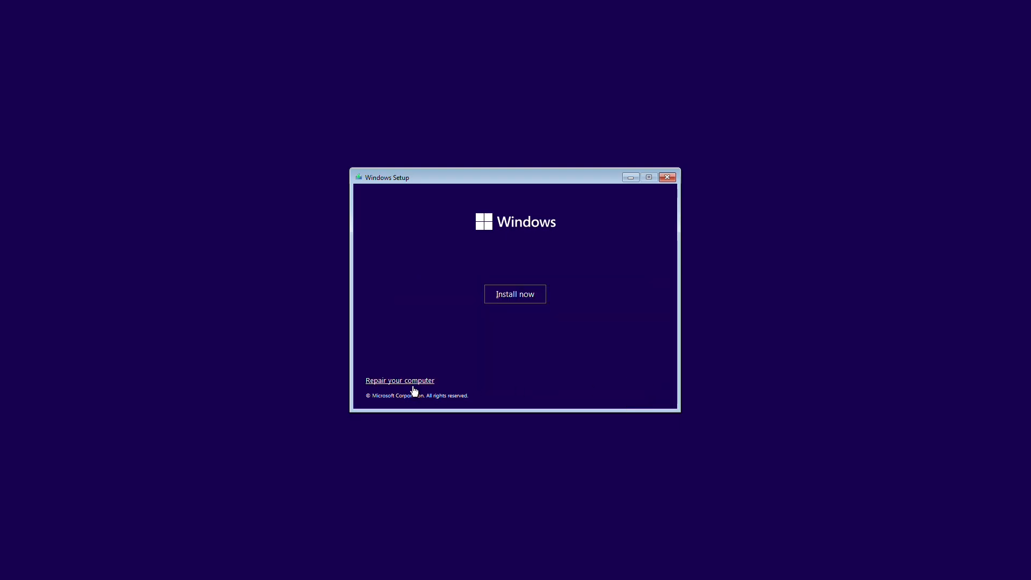
click(399, 380)
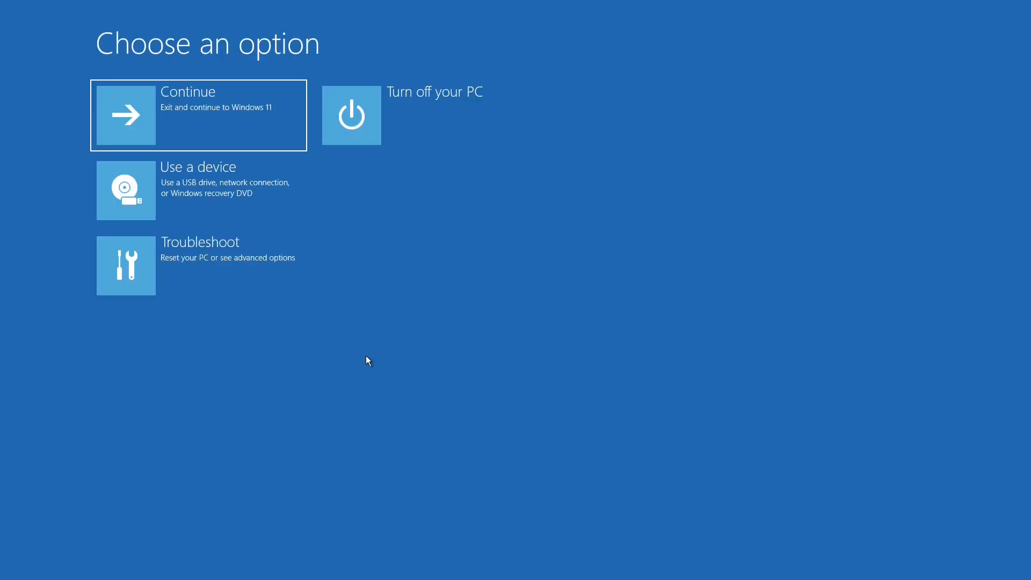
mouse_move(262, 273)
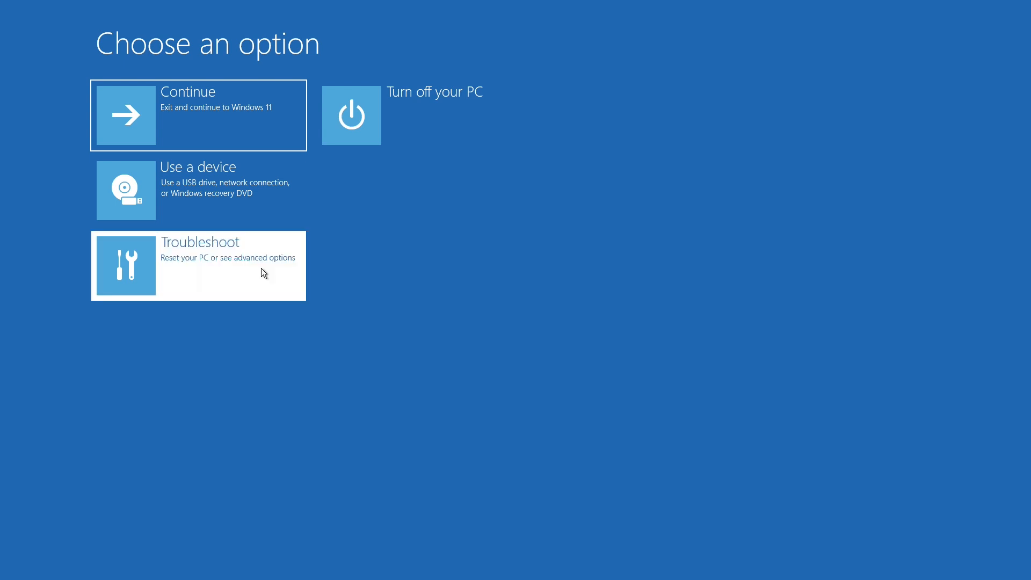
click(199, 266)
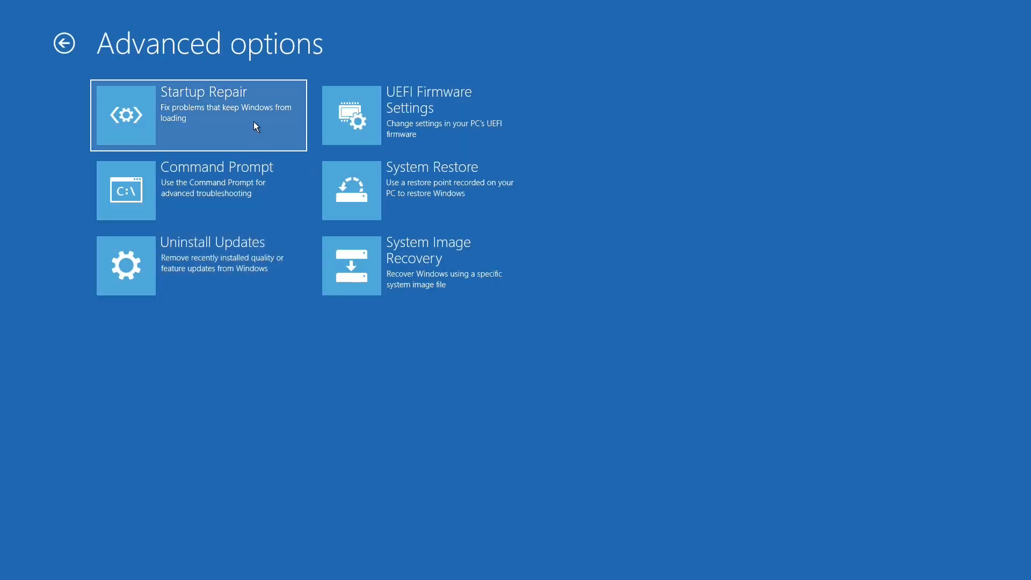
click(197, 116)
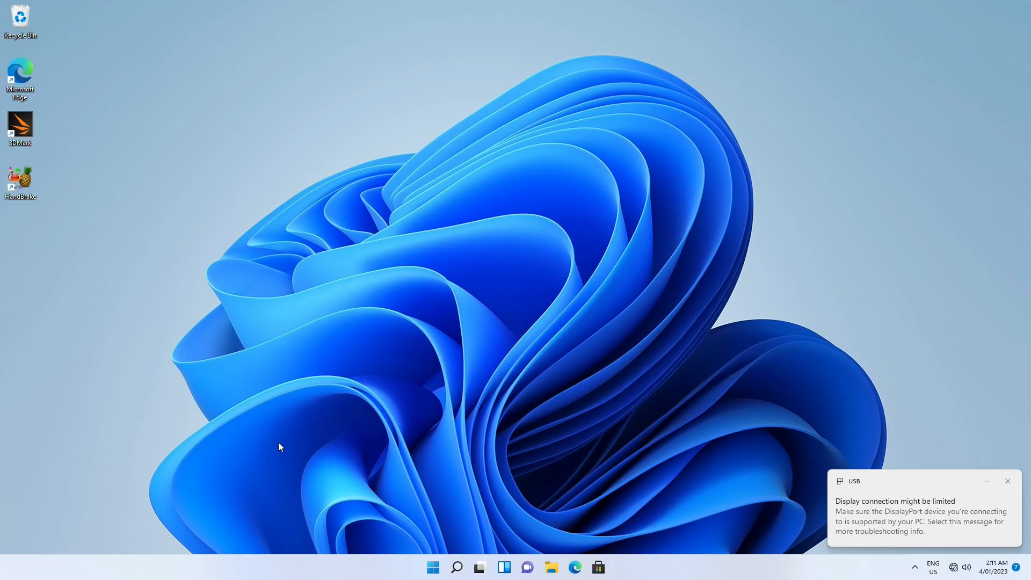
mouse_move(298, 449)
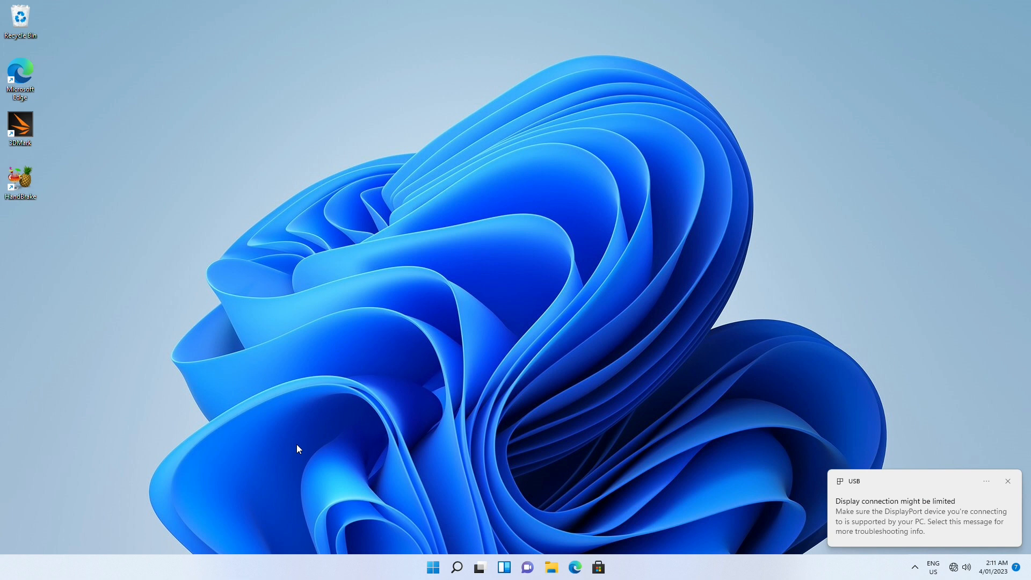
mouse_move(309, 450)
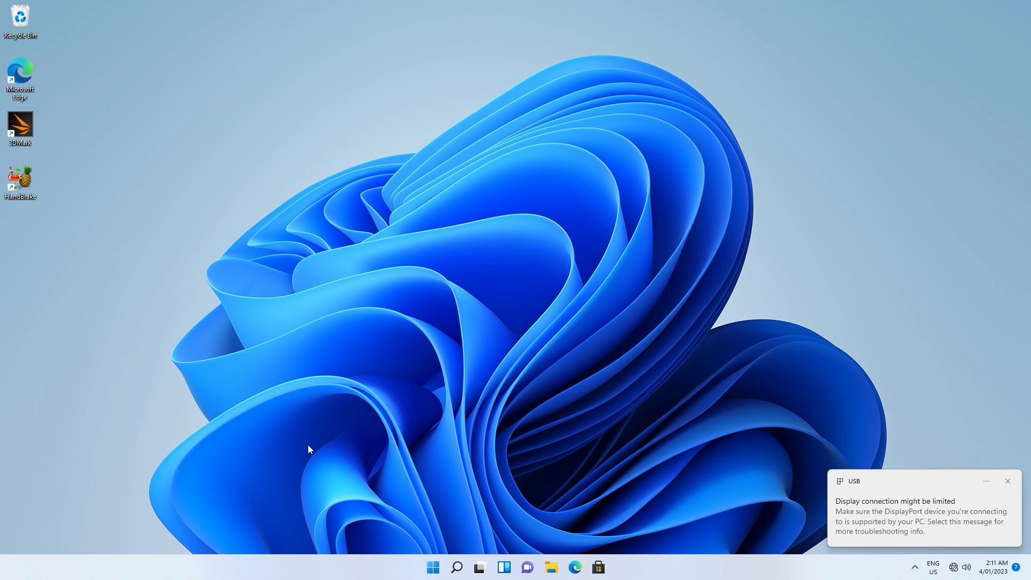
mouse_move(461, 522)
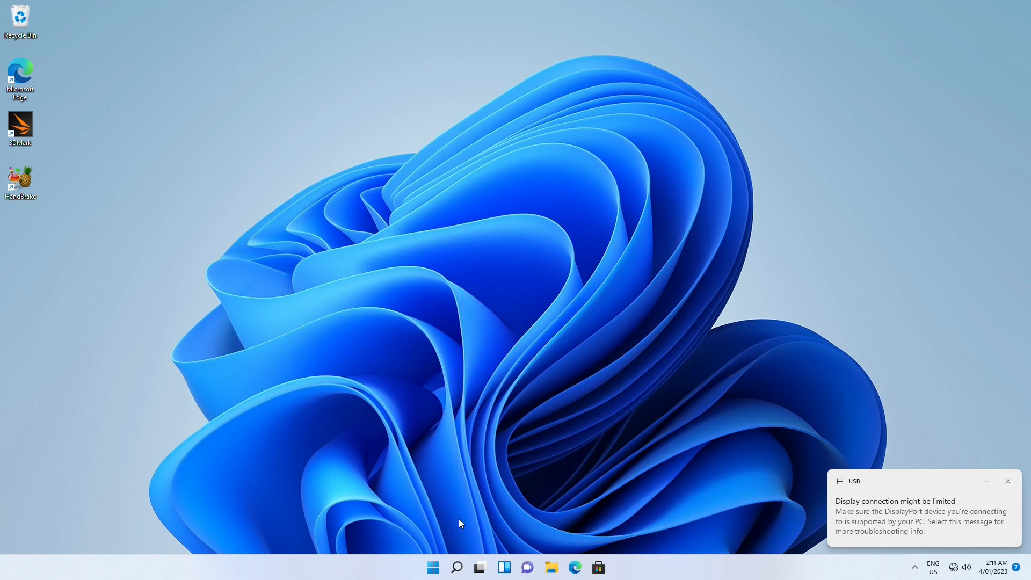
Step: Search for Command Prompt, run it as administrator and allow the UAC prompt
click(457, 567)
text(comman)
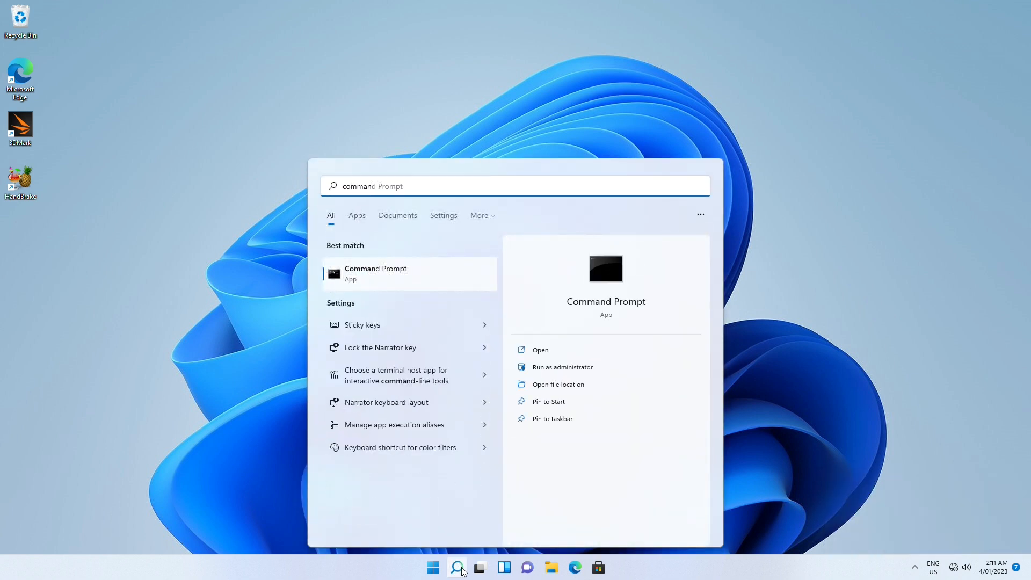
mouse_move(440, 285)
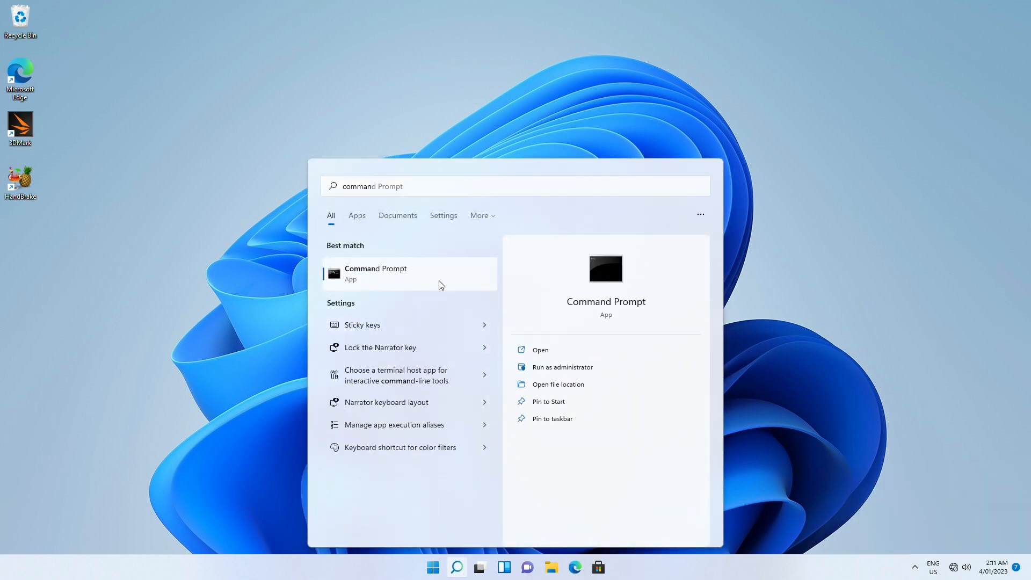
click(563, 367)
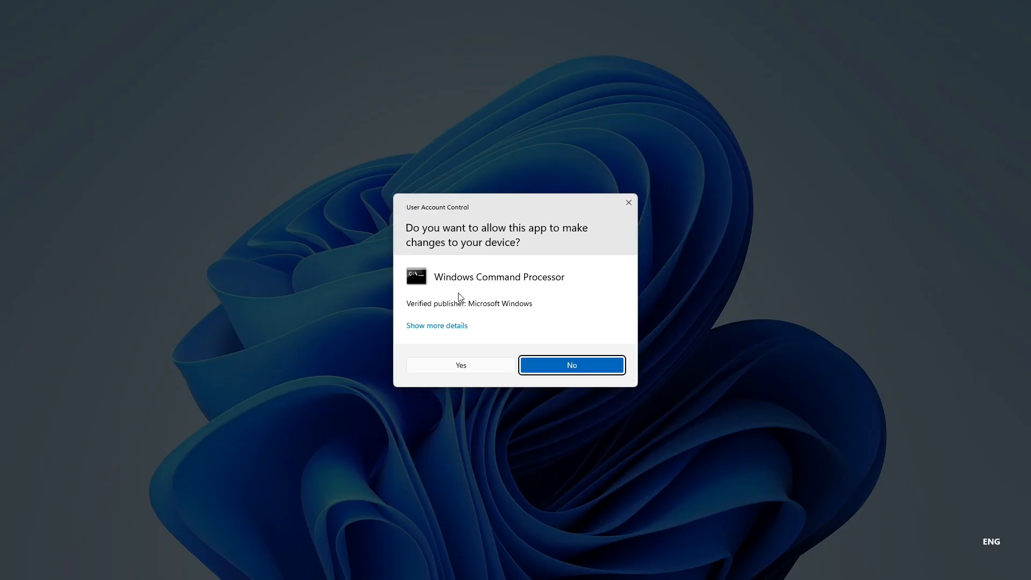
click(461, 365)
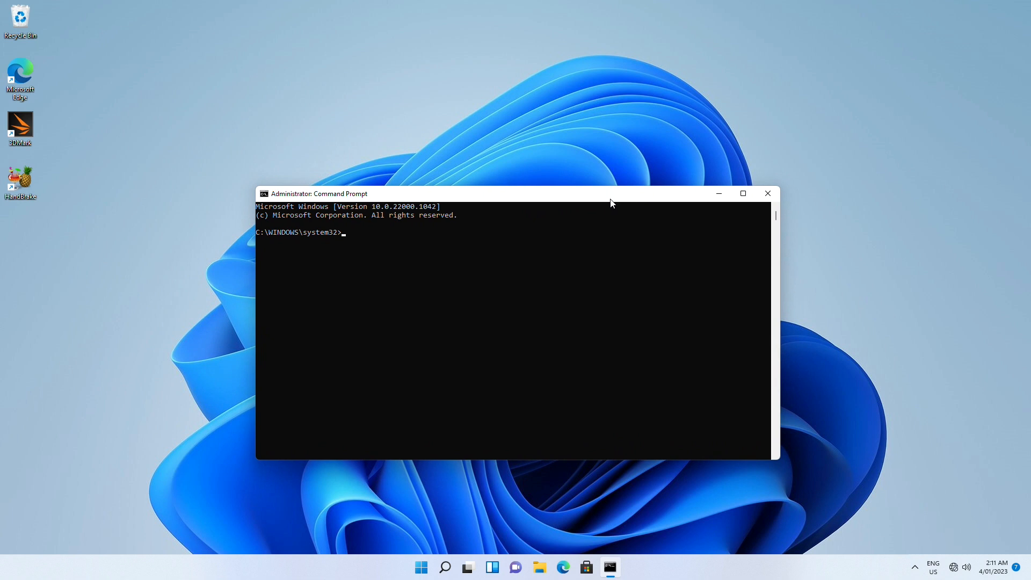
Step: Run sfc /scannow and let the verification finish with no integrity violations
text(sfc)
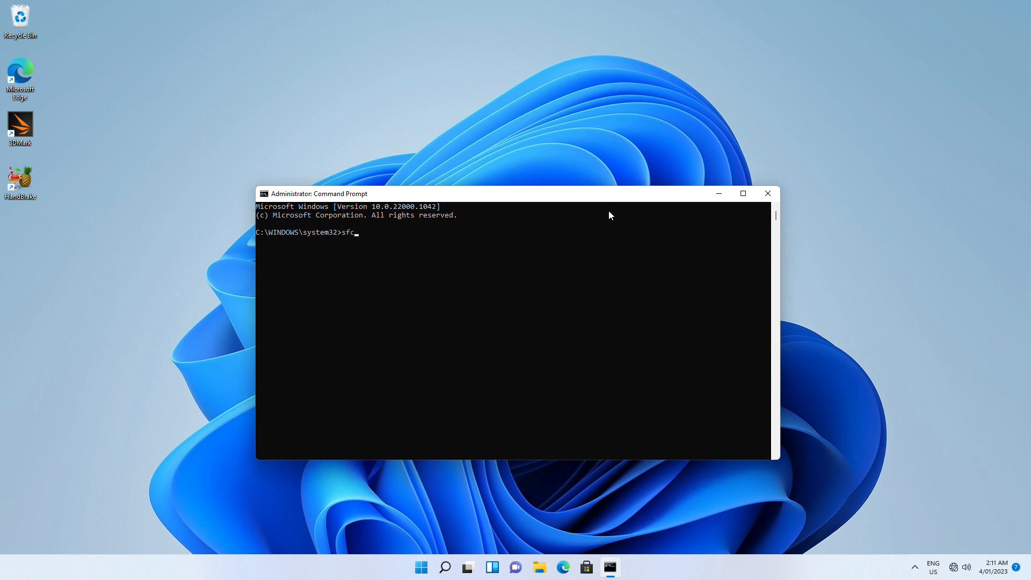
text(/)
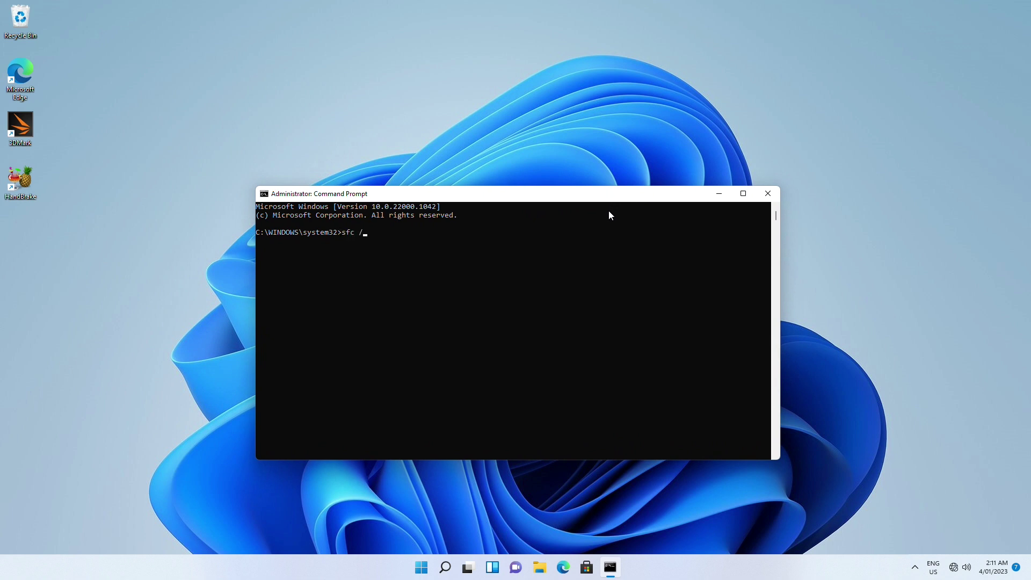
text(scan)
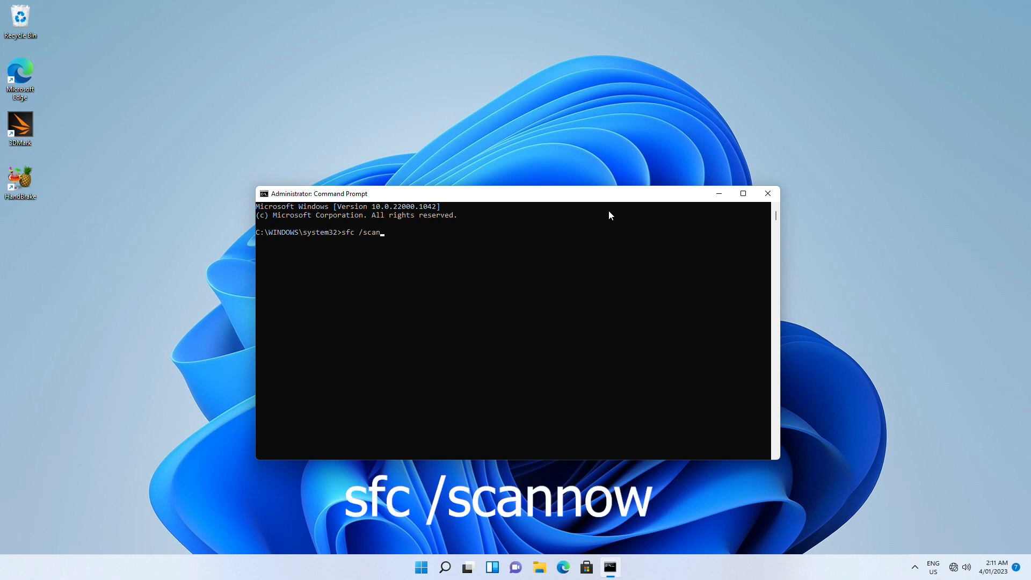
text(now)
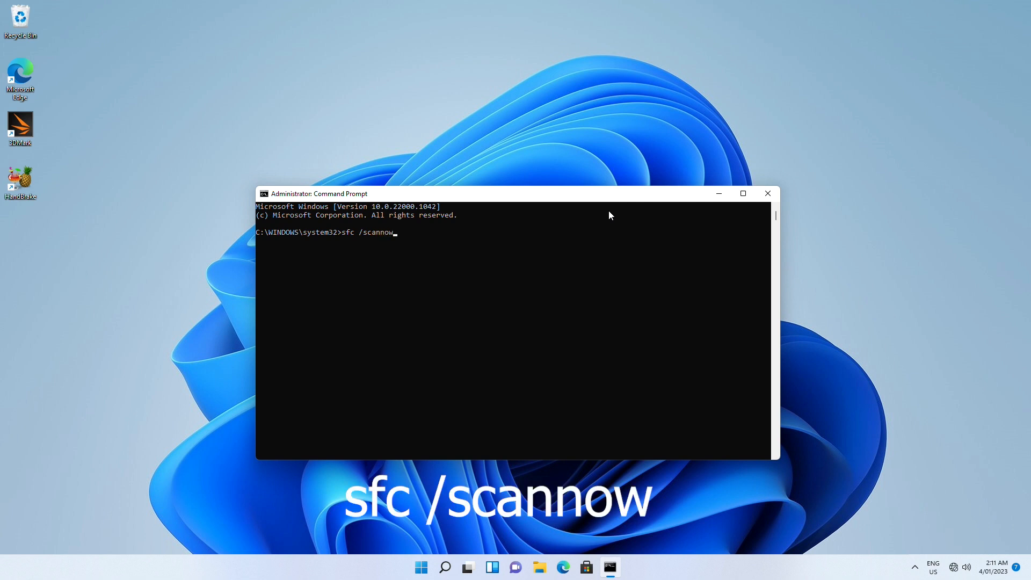
key(Enter)
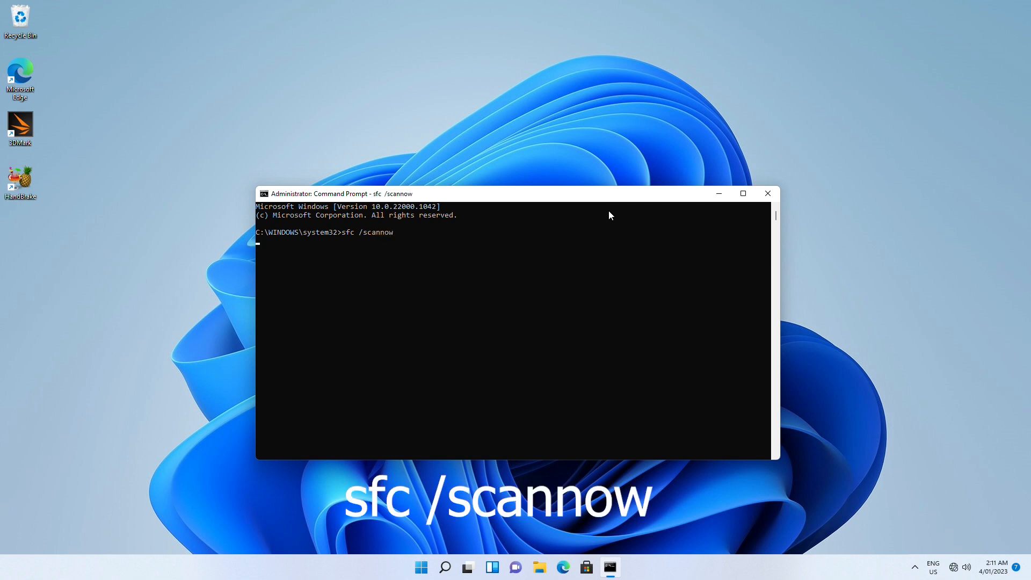
key(Enter)
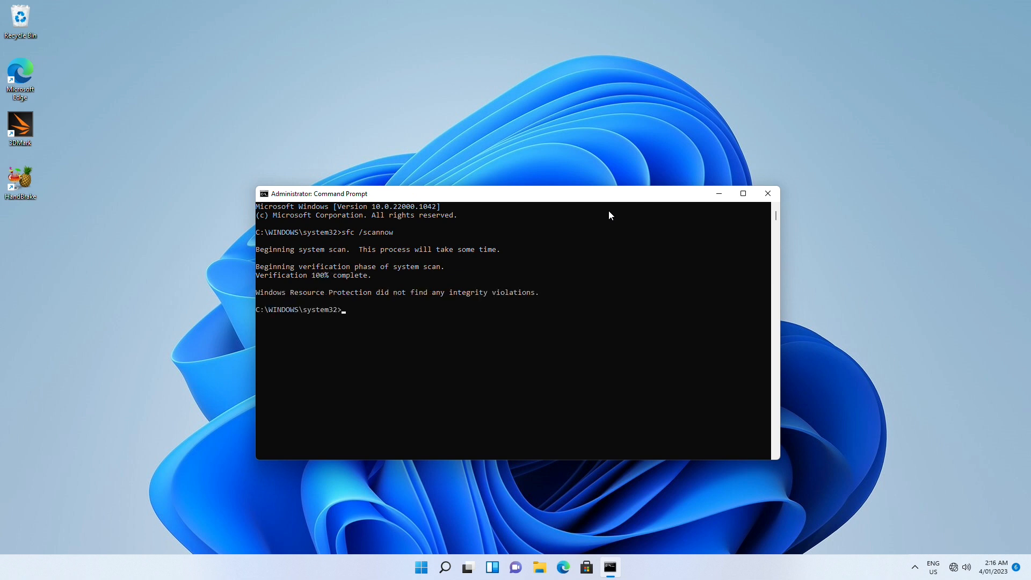
click(421, 567)
text(command)
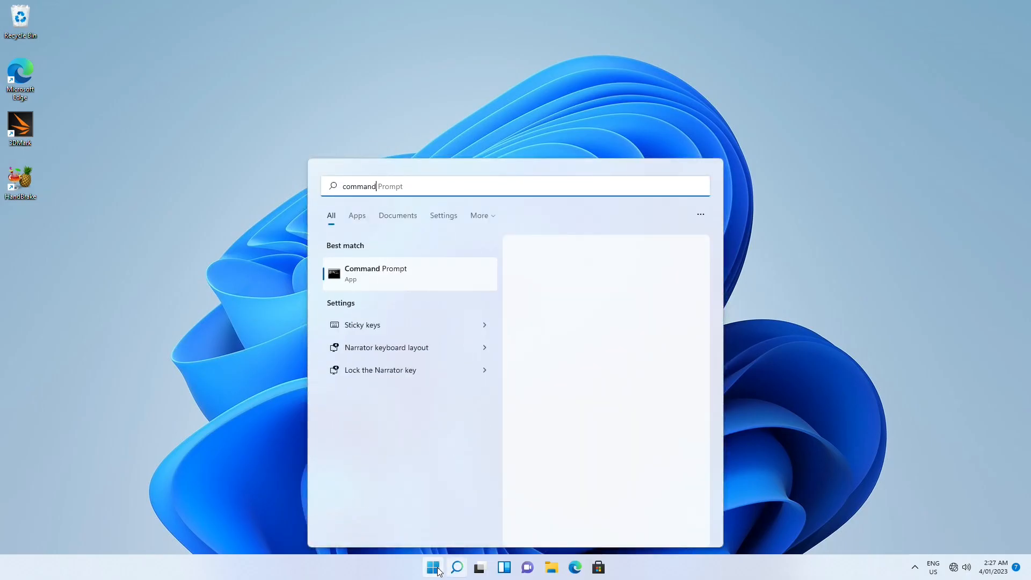
Step: In a new administrator Command Prompt, run DISM /Online /Cleanup-Image /RestoreHealth
right_click(376, 274)
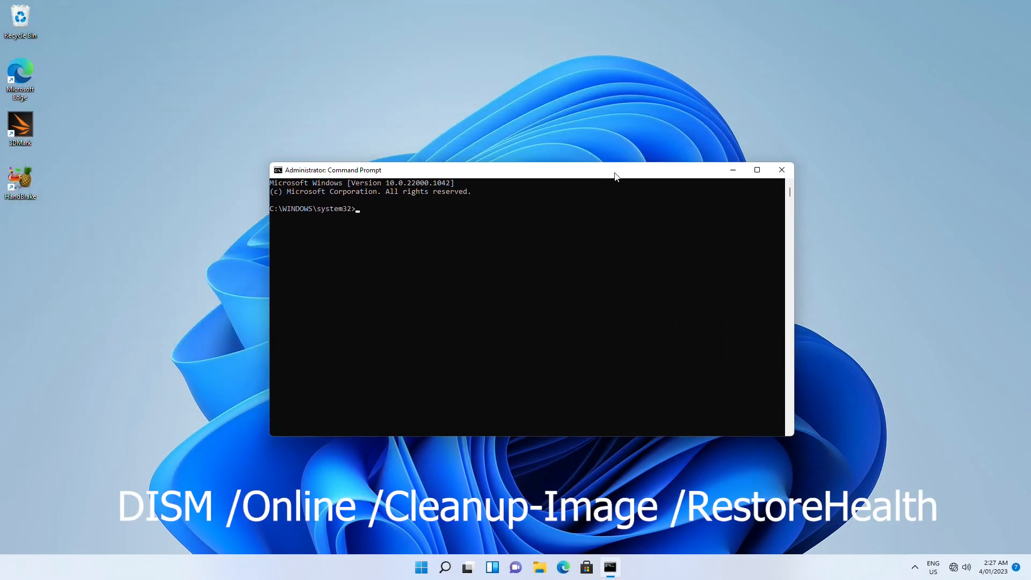
text(dism)
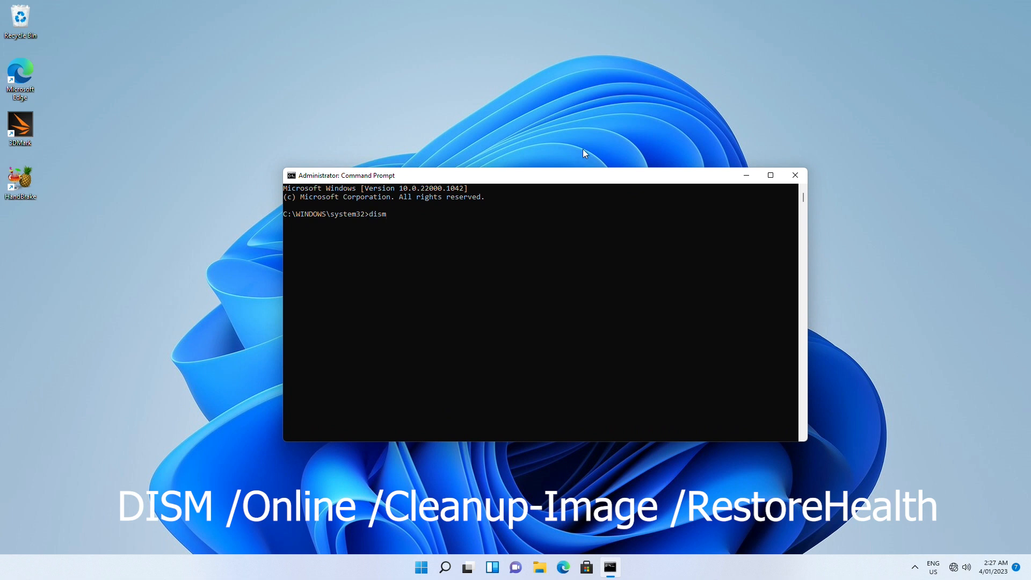
text(/online /clea)
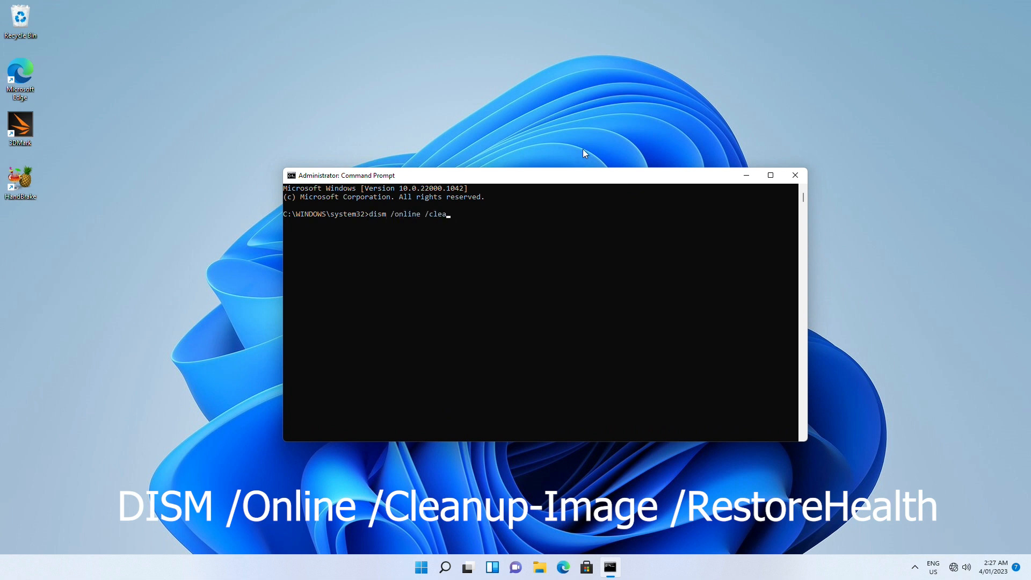
text(nup-image /rest)
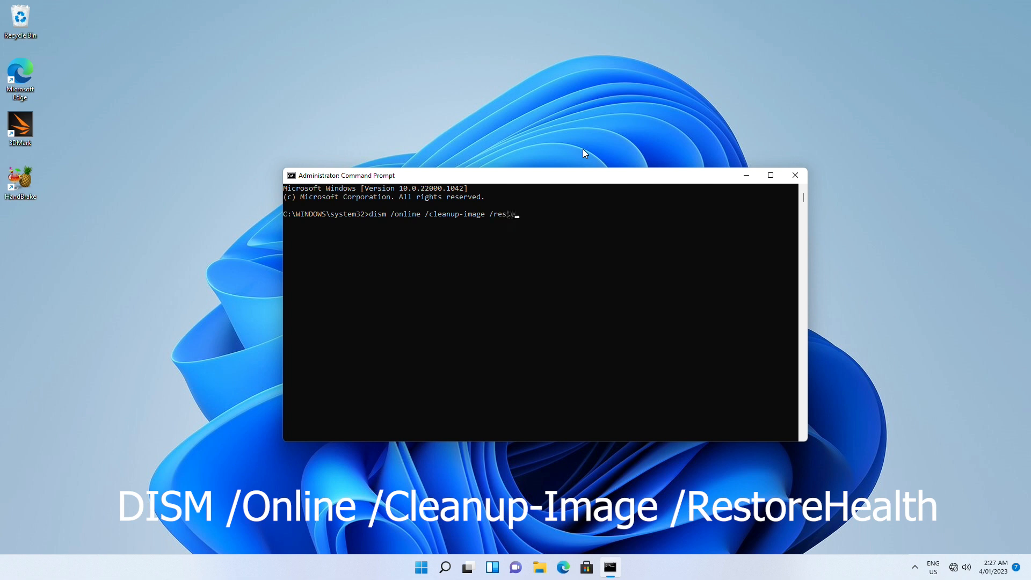
key(Enter)
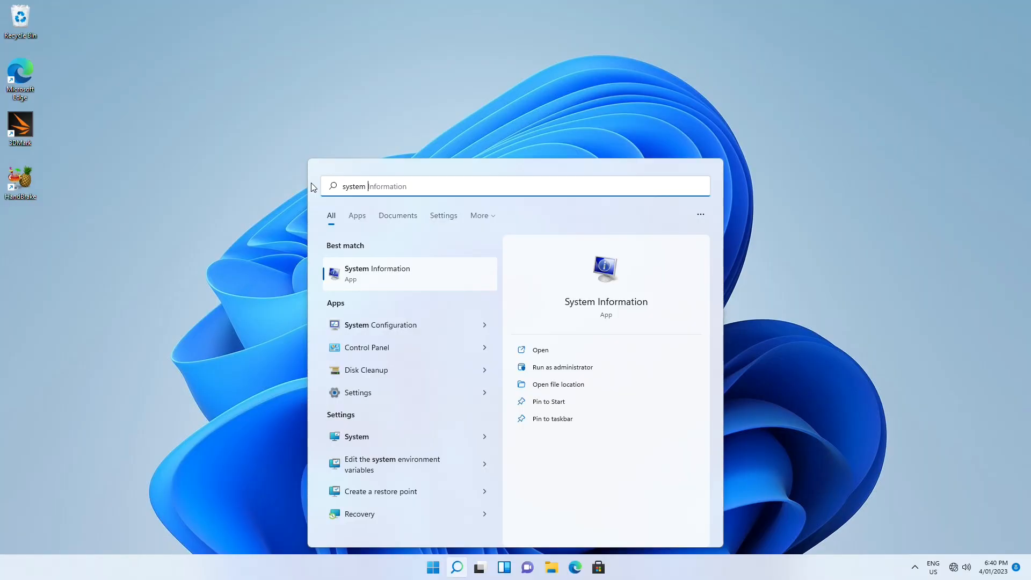
Step: Open System Protection settings and begin creating a new restore point
click(380, 492)
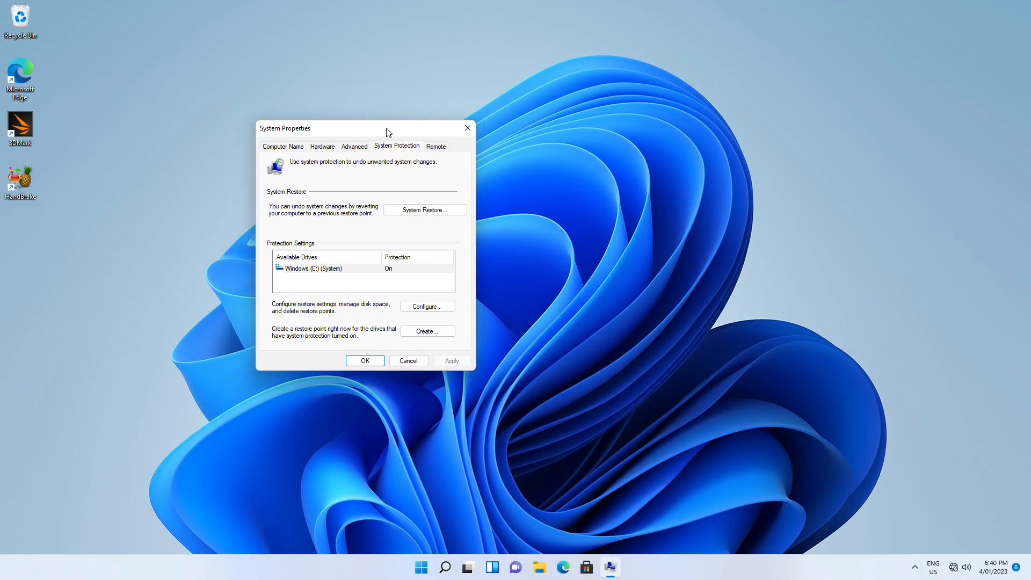
drag(388, 127, 483, 149)
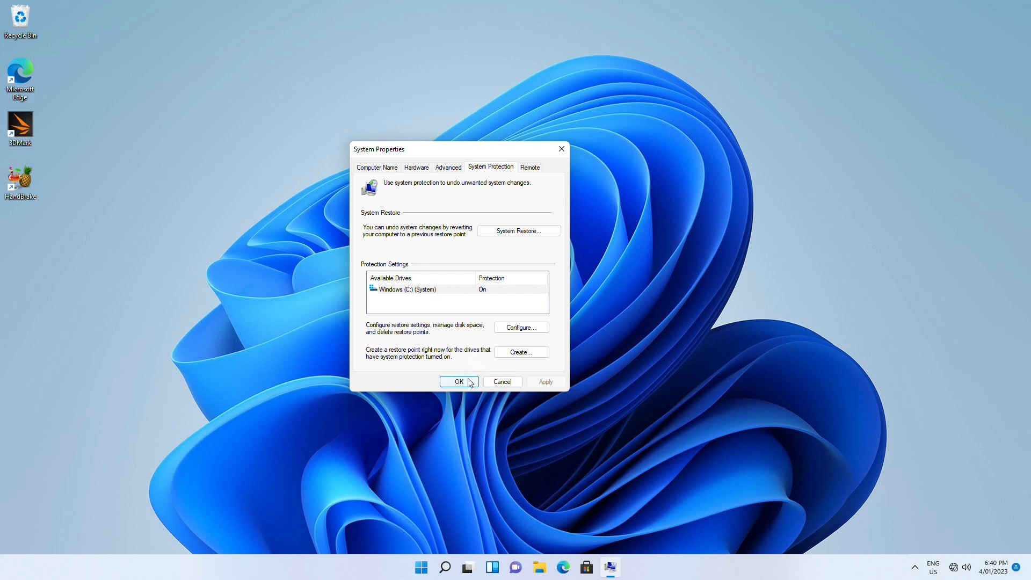
mouse_move(522, 354)
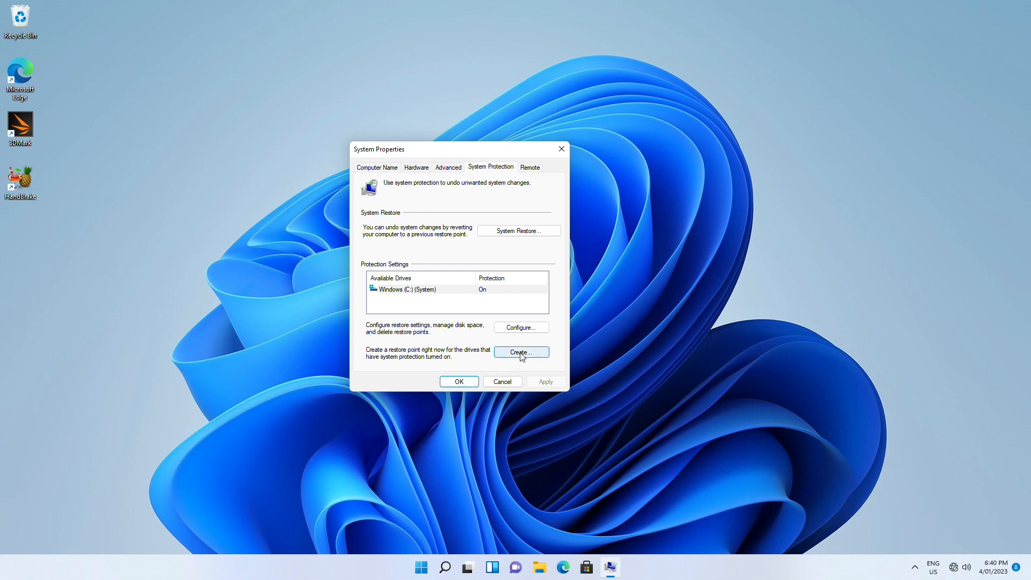
click(521, 351)
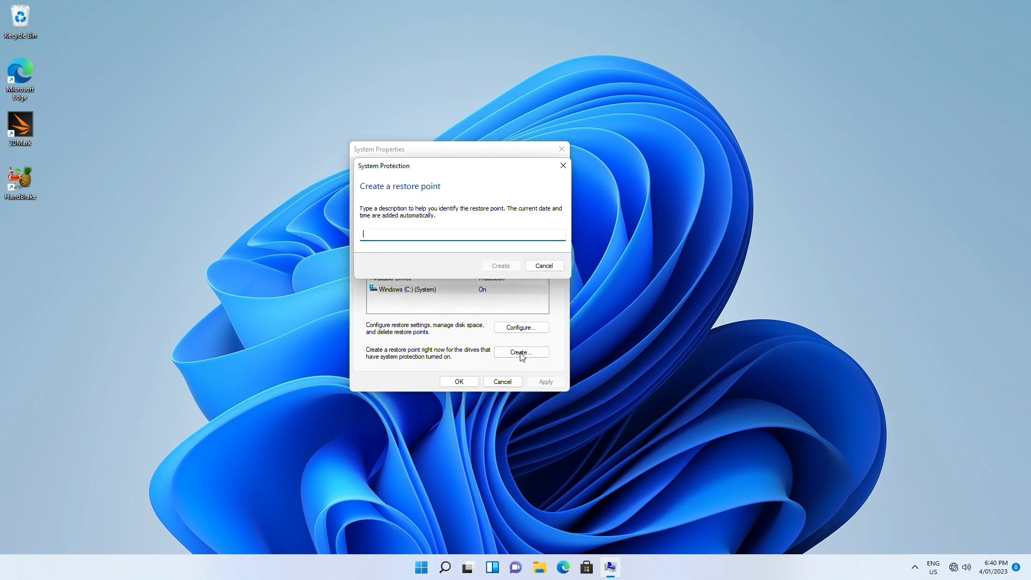
mouse_move(502, 277)
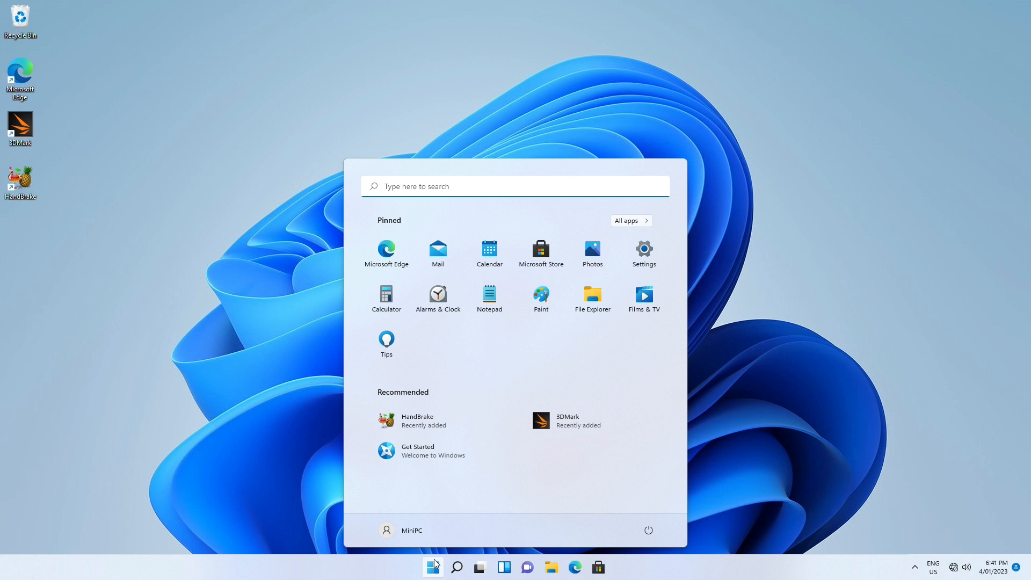
mouse_move(637, 539)
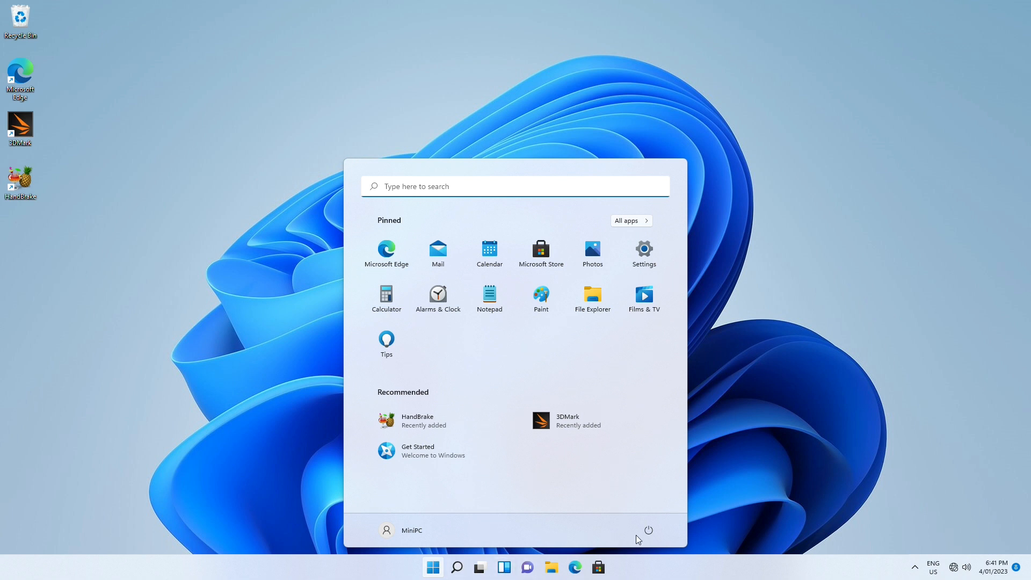
Step: Restart the PC from the Start menu power options into recovery
click(649, 531)
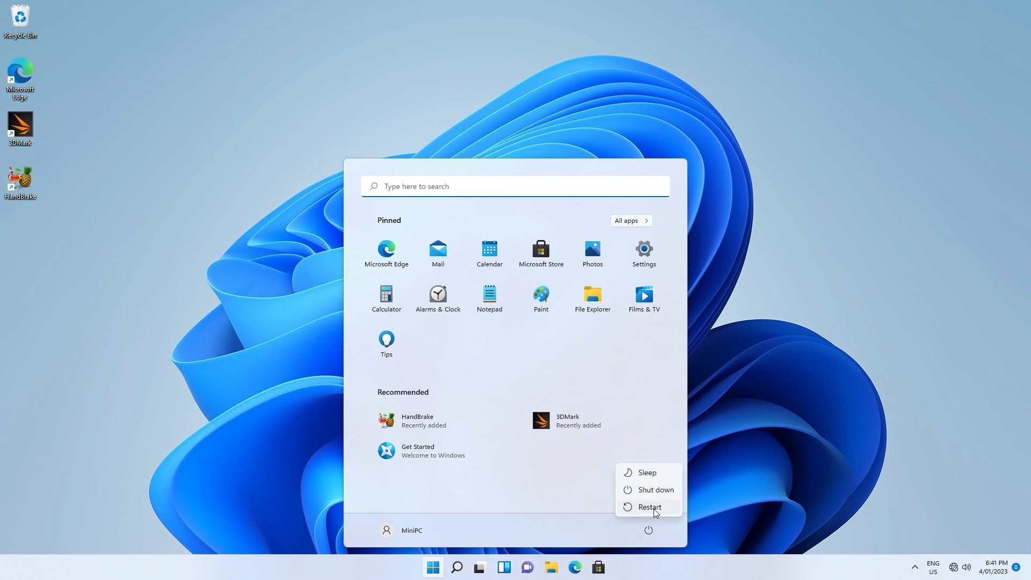
click(650, 507)
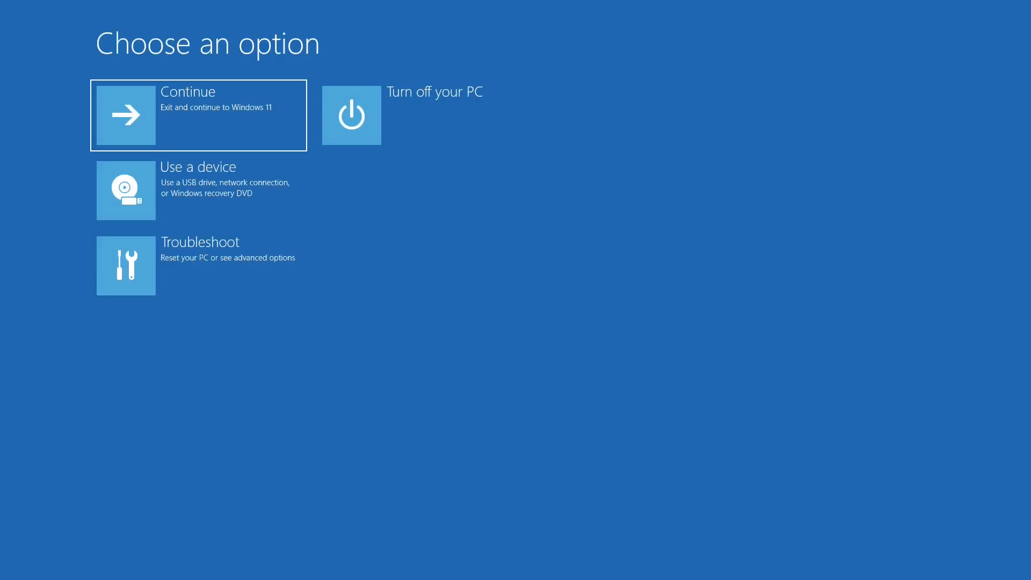
Step: Run System Restore with the manual Working restore point from 1/4/2023 6:40 PM and confirm
click(127, 265)
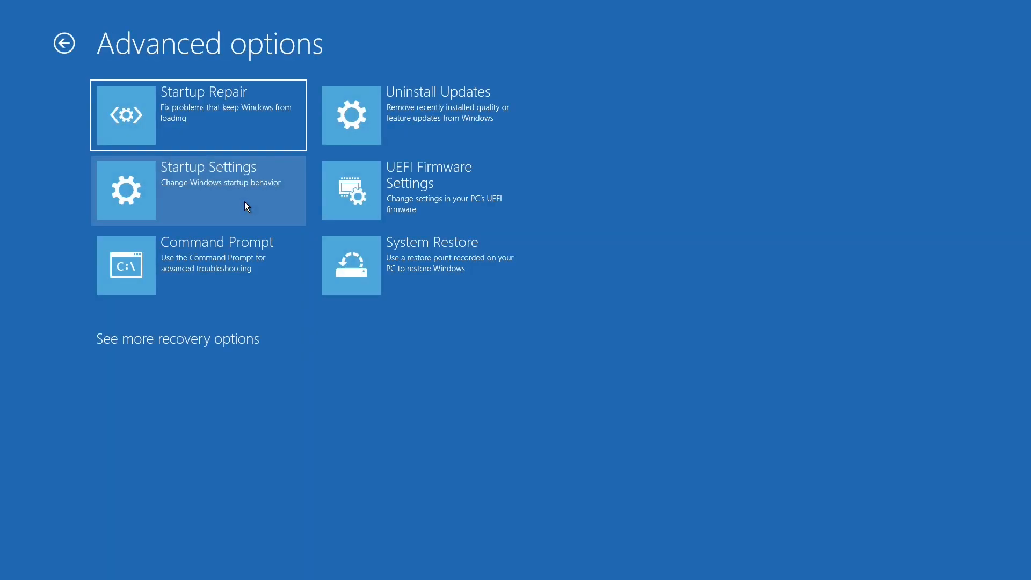
mouse_move(362, 249)
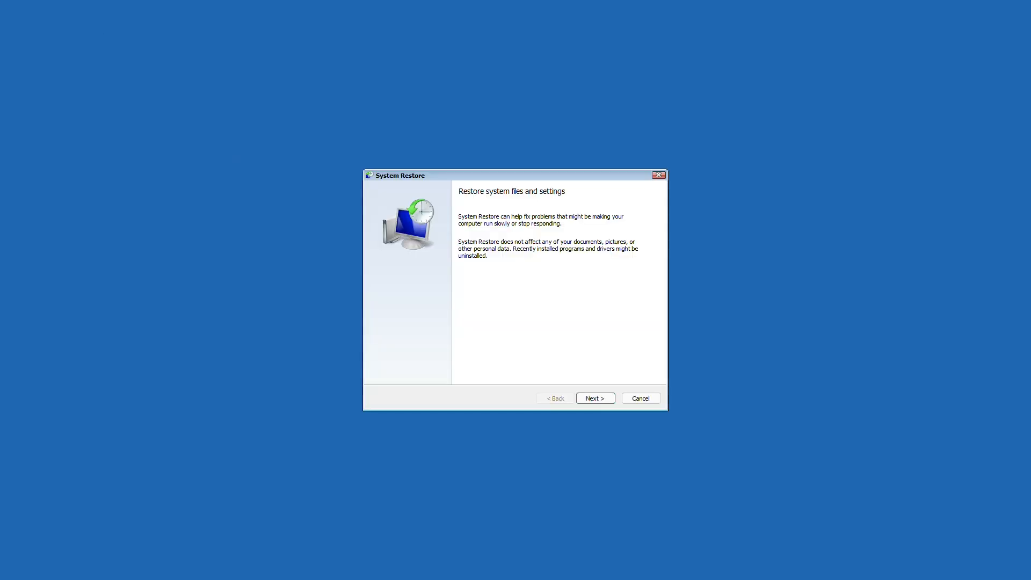
click(594, 397)
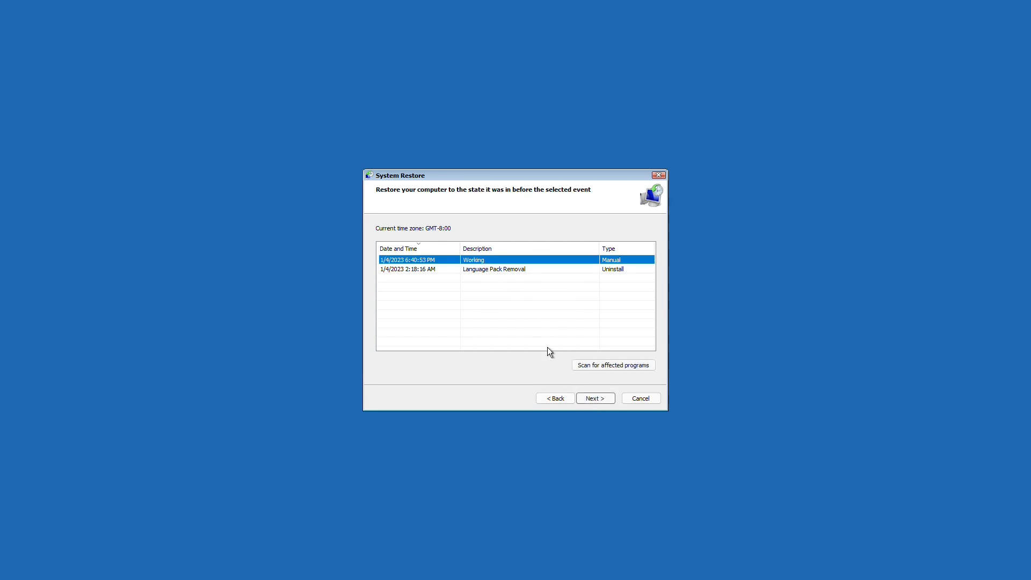
click(595, 397)
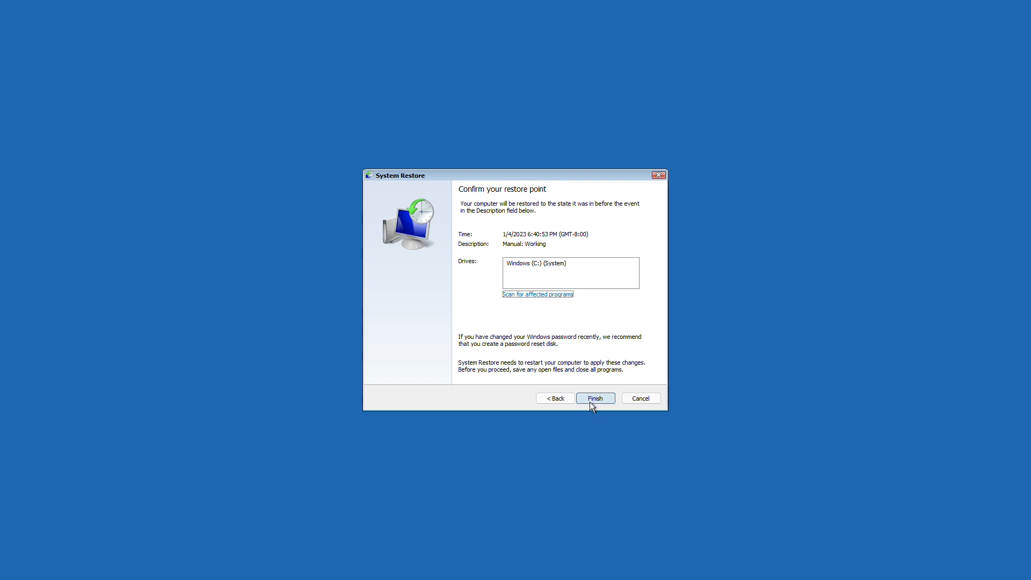
click(595, 397)
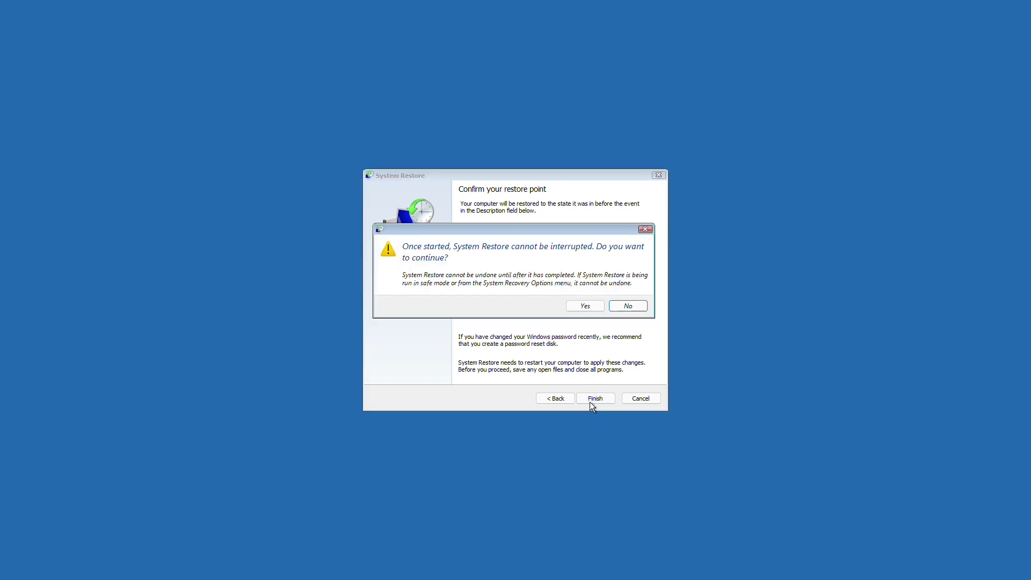
click(585, 305)
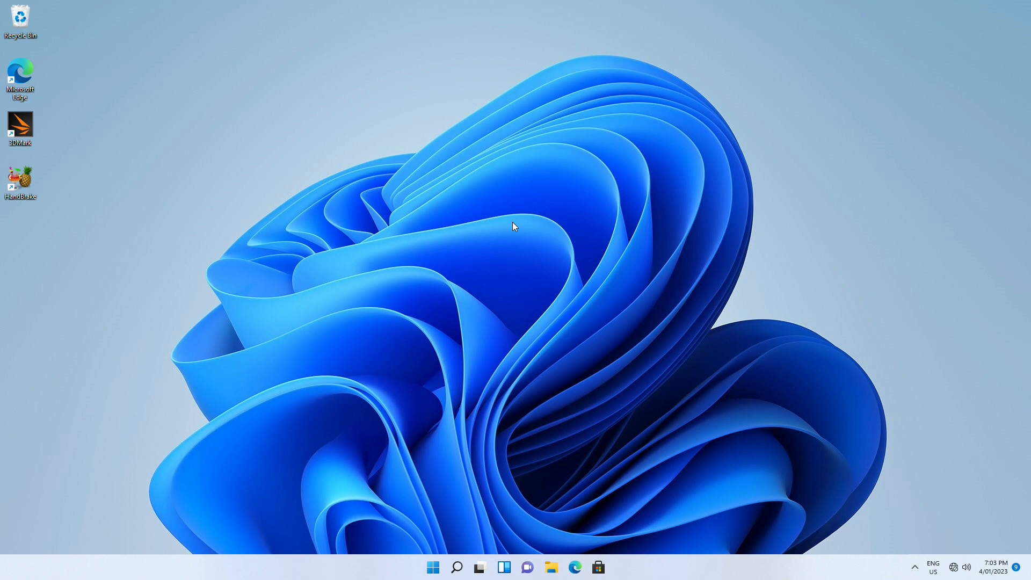
mouse_move(499, 248)
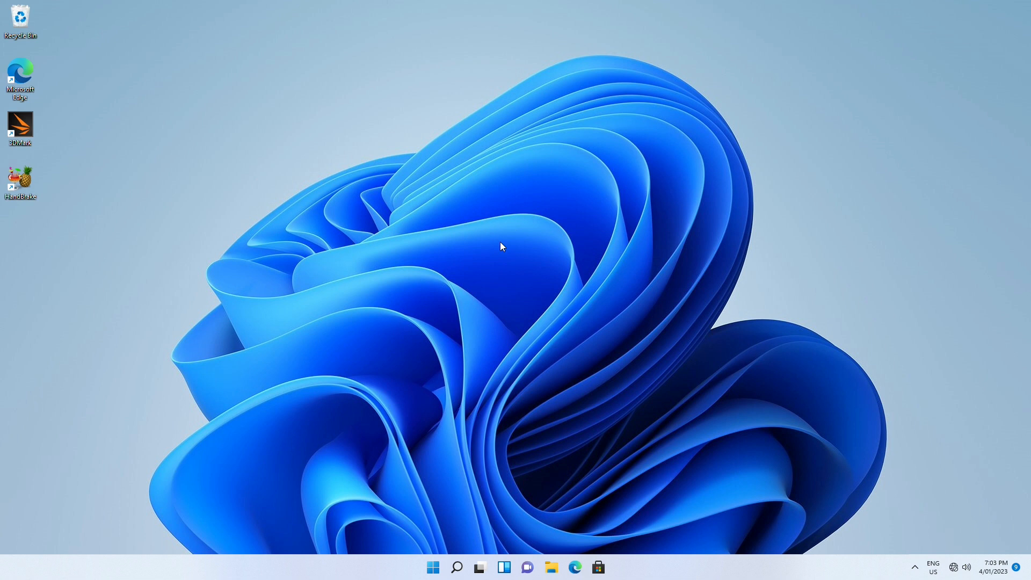
mouse_move(418, 490)
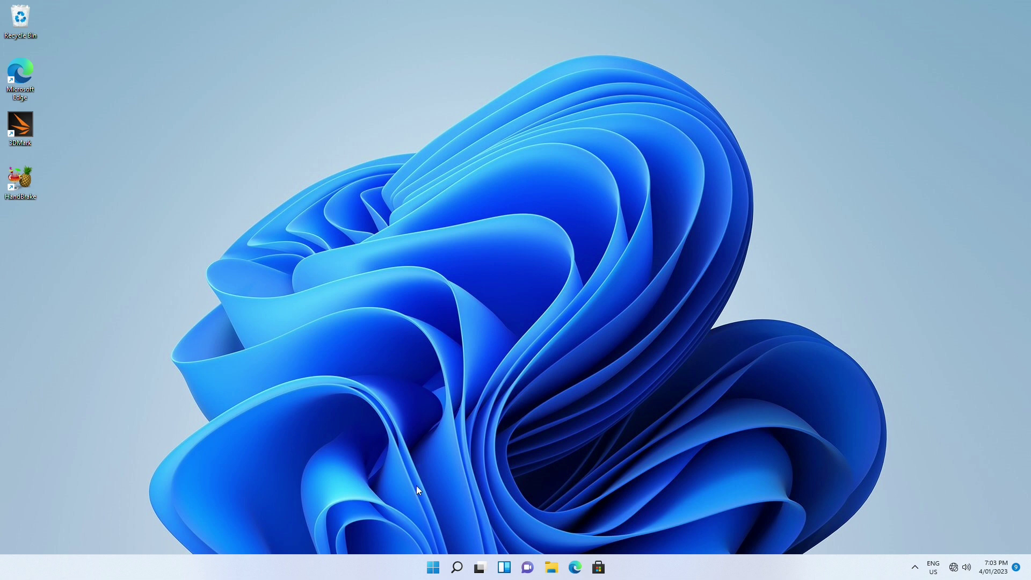
mouse_move(416, 560)
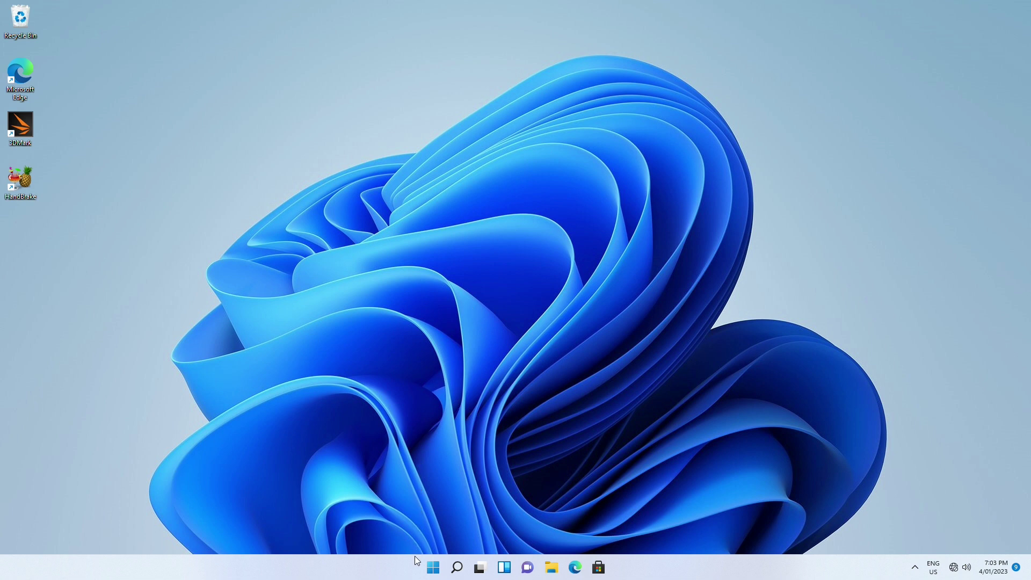
mouse_move(432, 567)
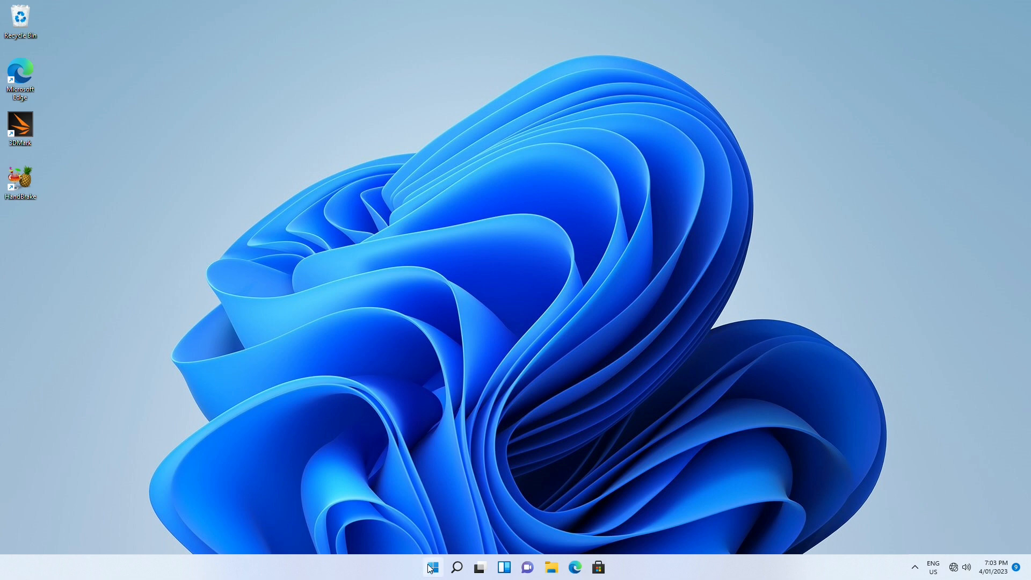
Step: Open the Start menu showing pinned apps including Settings
click(431, 567)
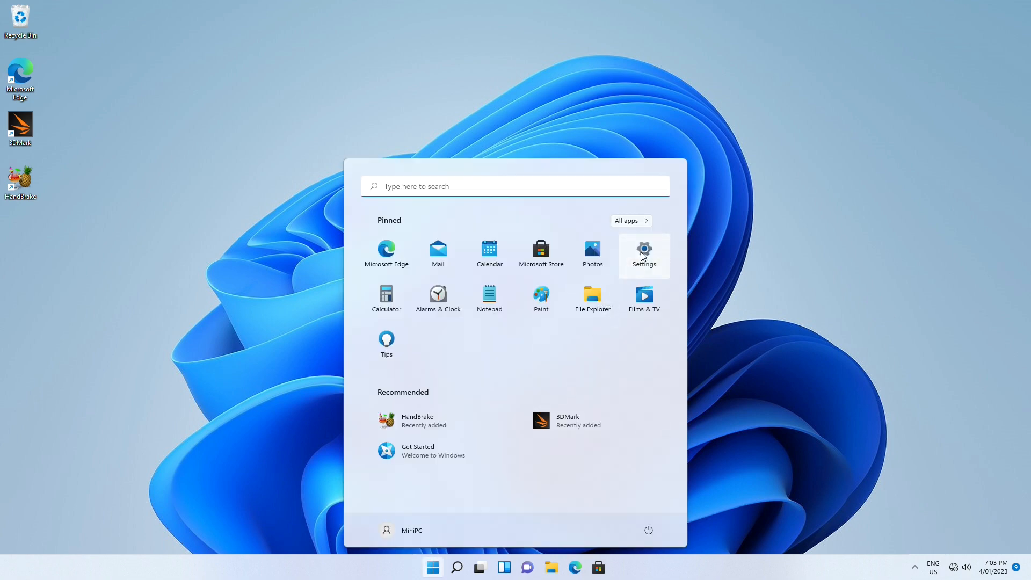
Step: Launch Reset this PC from Settings > System > Recovery and accept the additional settings restoring preinstalled apps
click(643, 252)
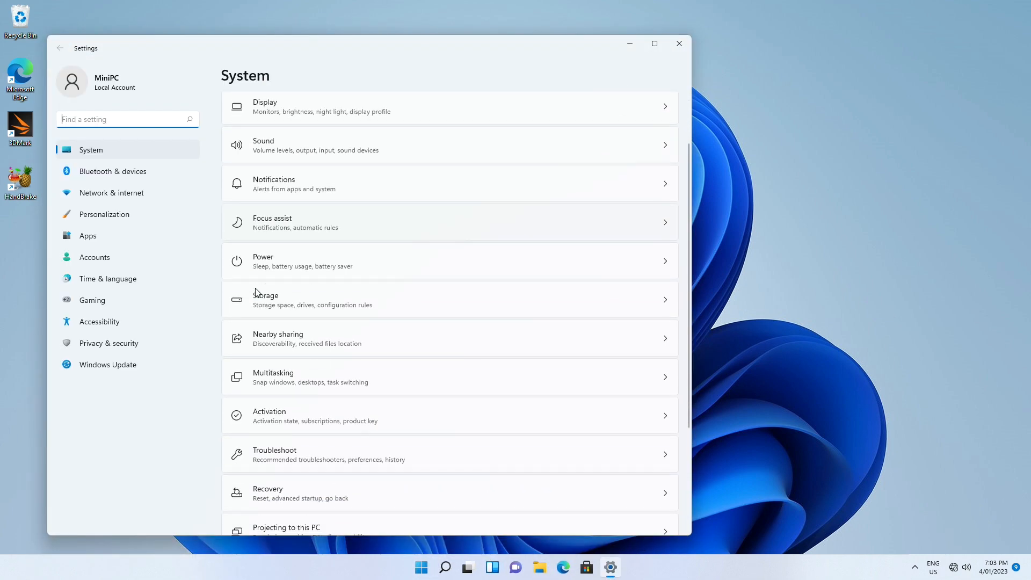
scroll(down, 3)
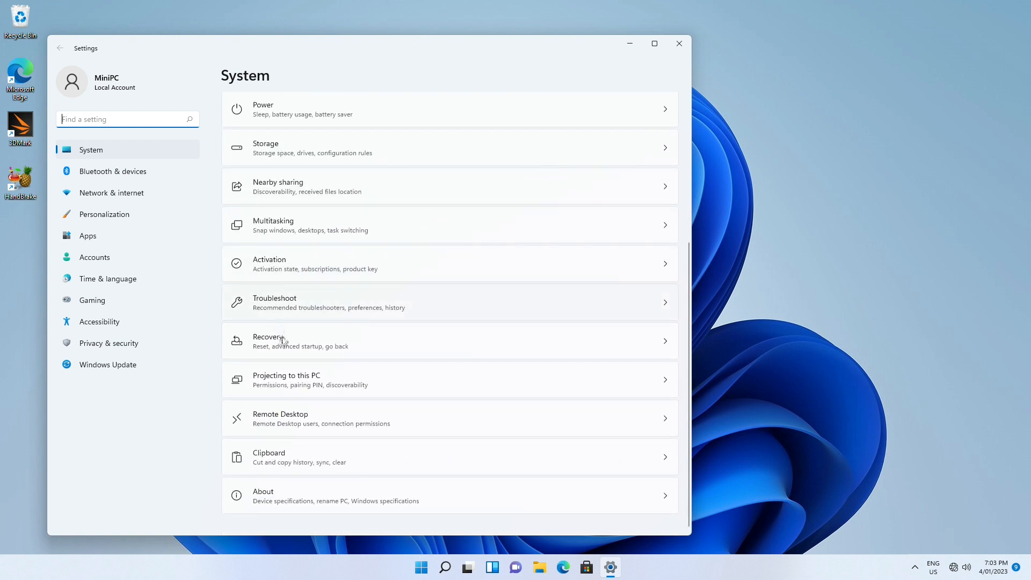
click(293, 342)
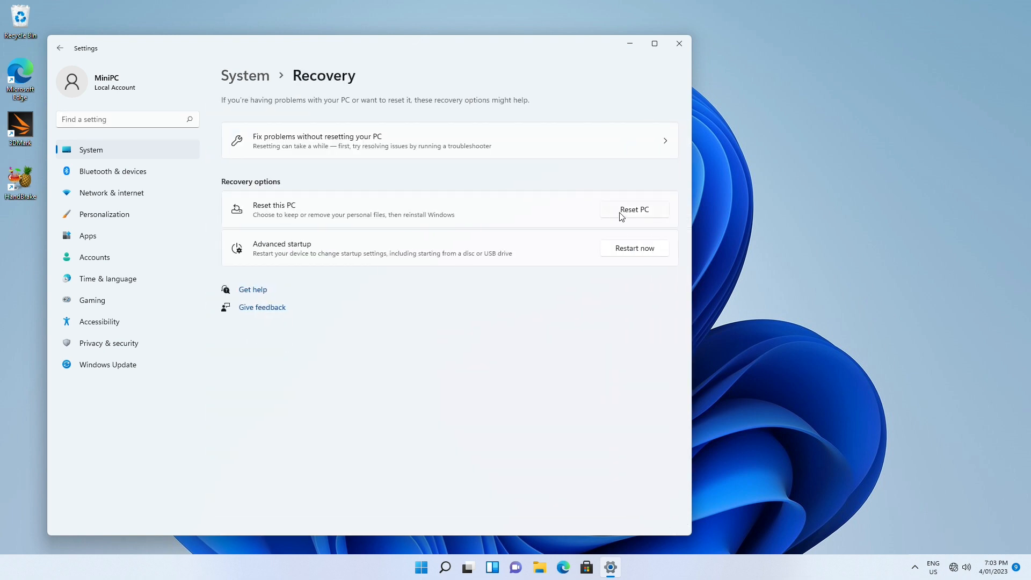
click(633, 209)
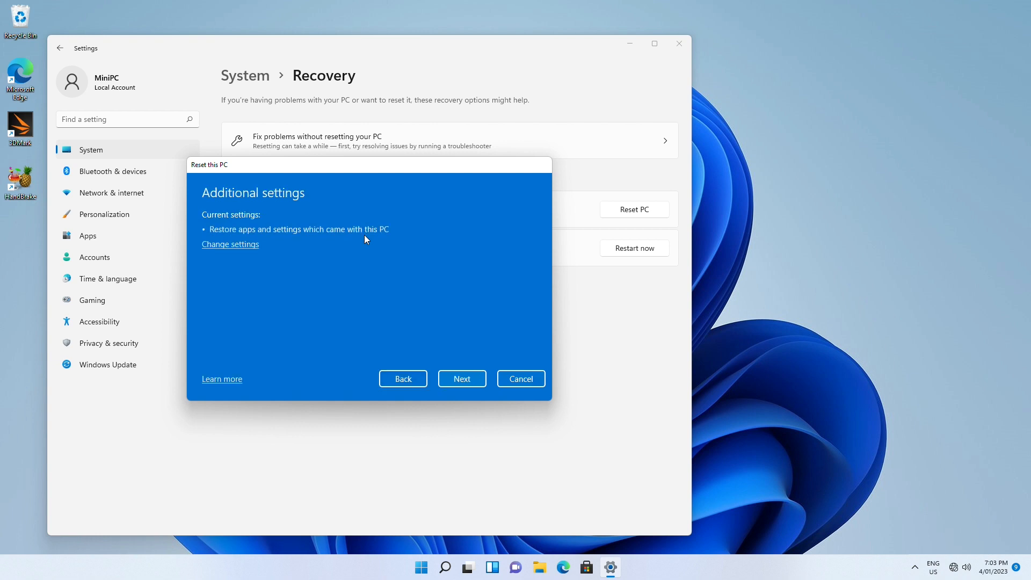
click(462, 378)
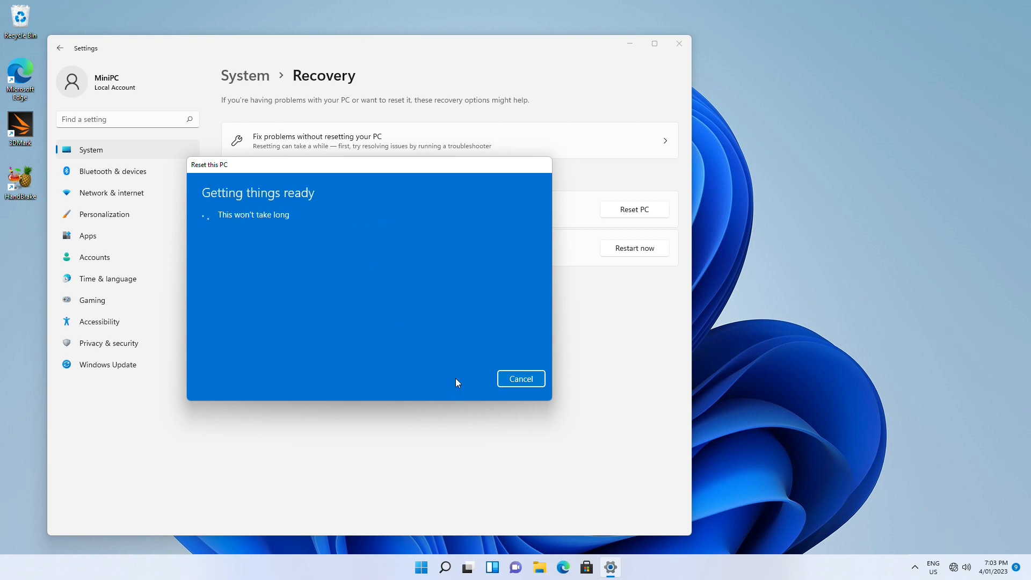